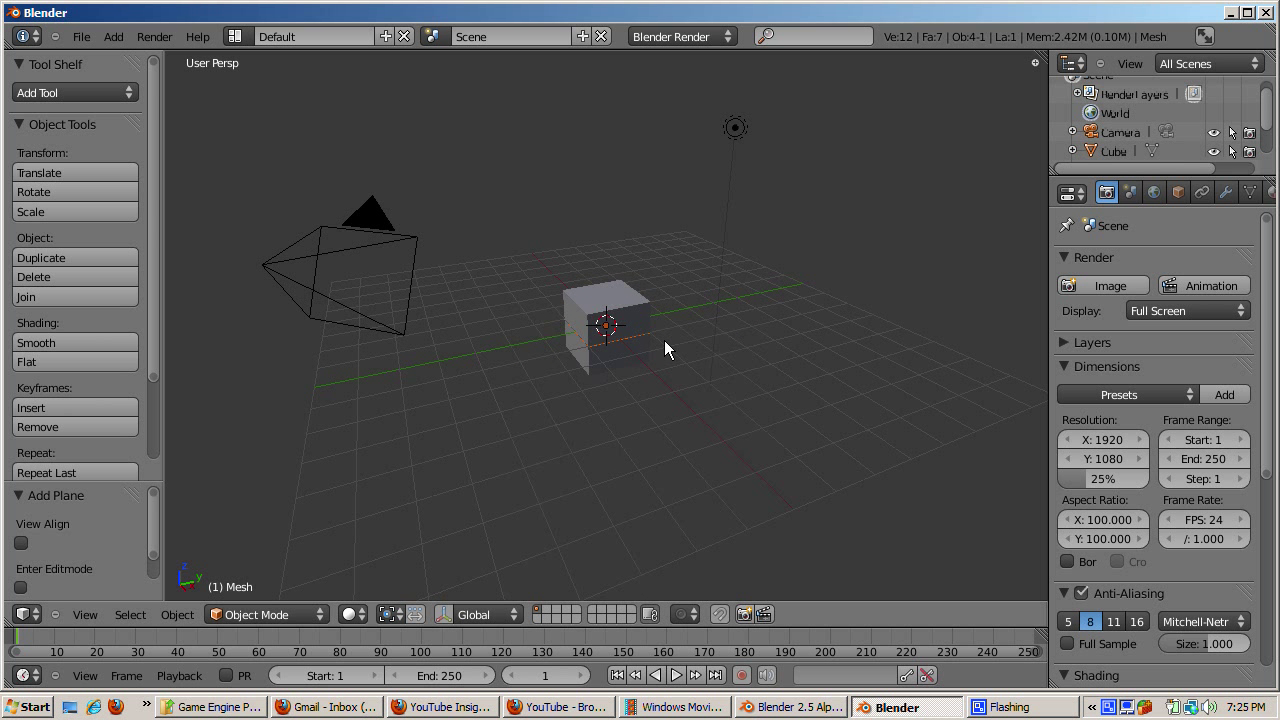
Scale the new ground plane tenfold and raise the cube high above it along Z.
{"action": "key", "text": "s"}
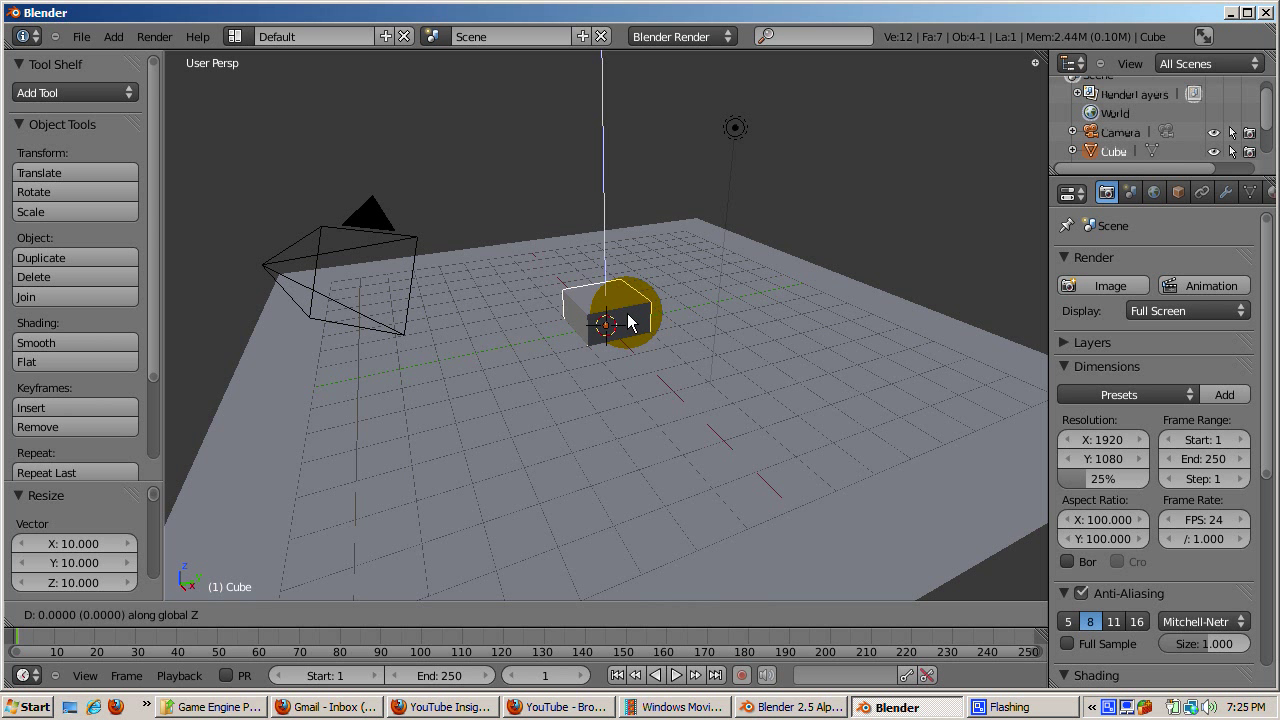
{"action": "left_click_drag", "start_coordinate": [610, 320], "coordinate": [610, 144]}
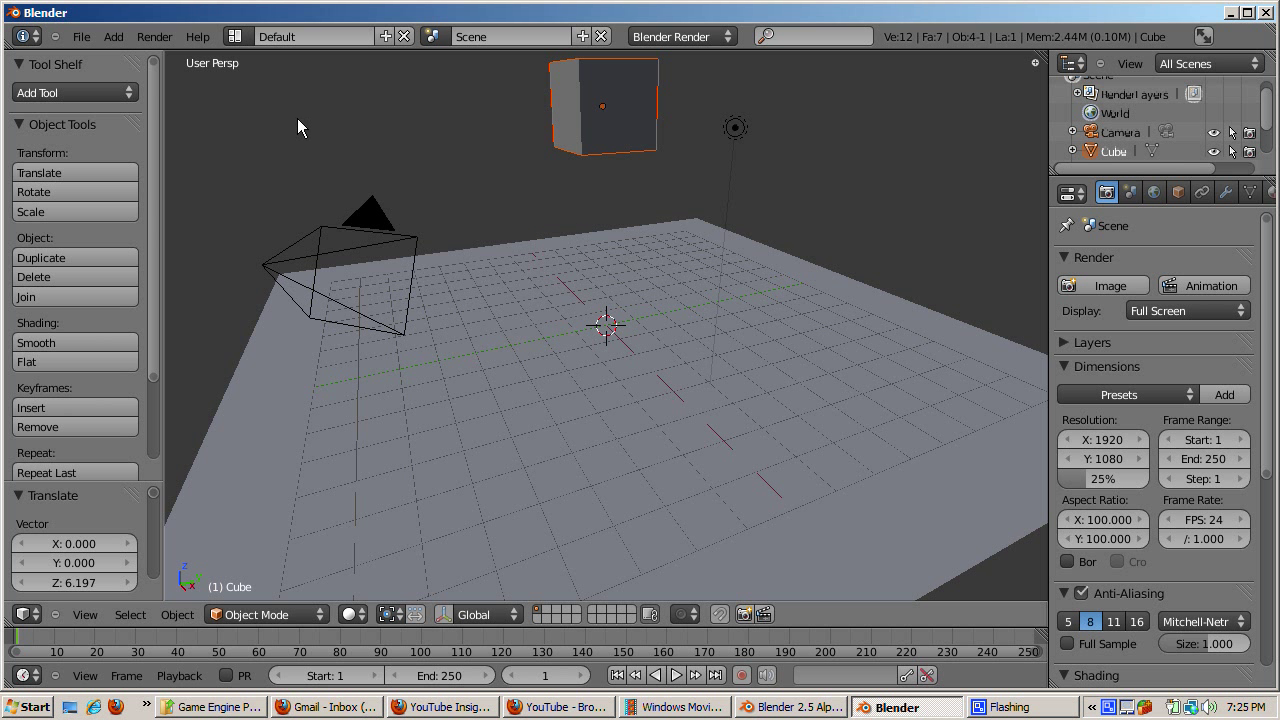
{"action": "mouse_move", "coordinate": [236, 36]}
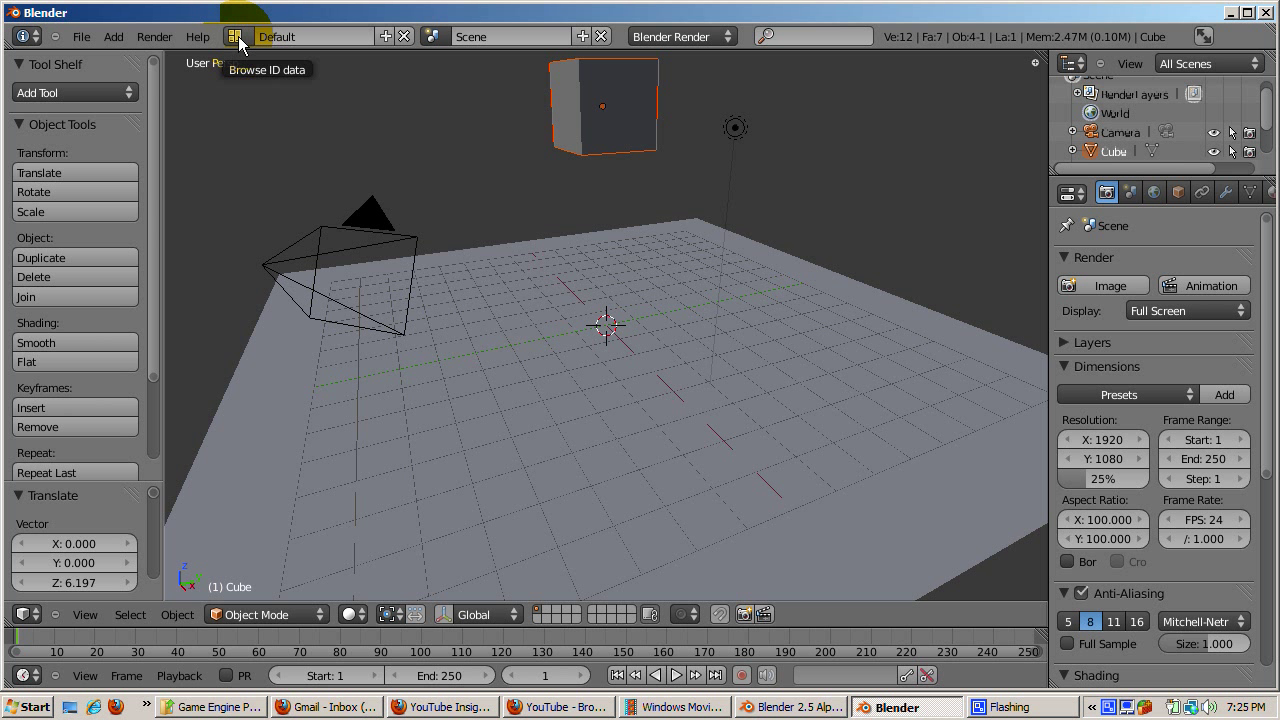
Switch the screen layout to Game Logic from the header layout list.
{"action": "left_click", "coordinate": [236, 36]}
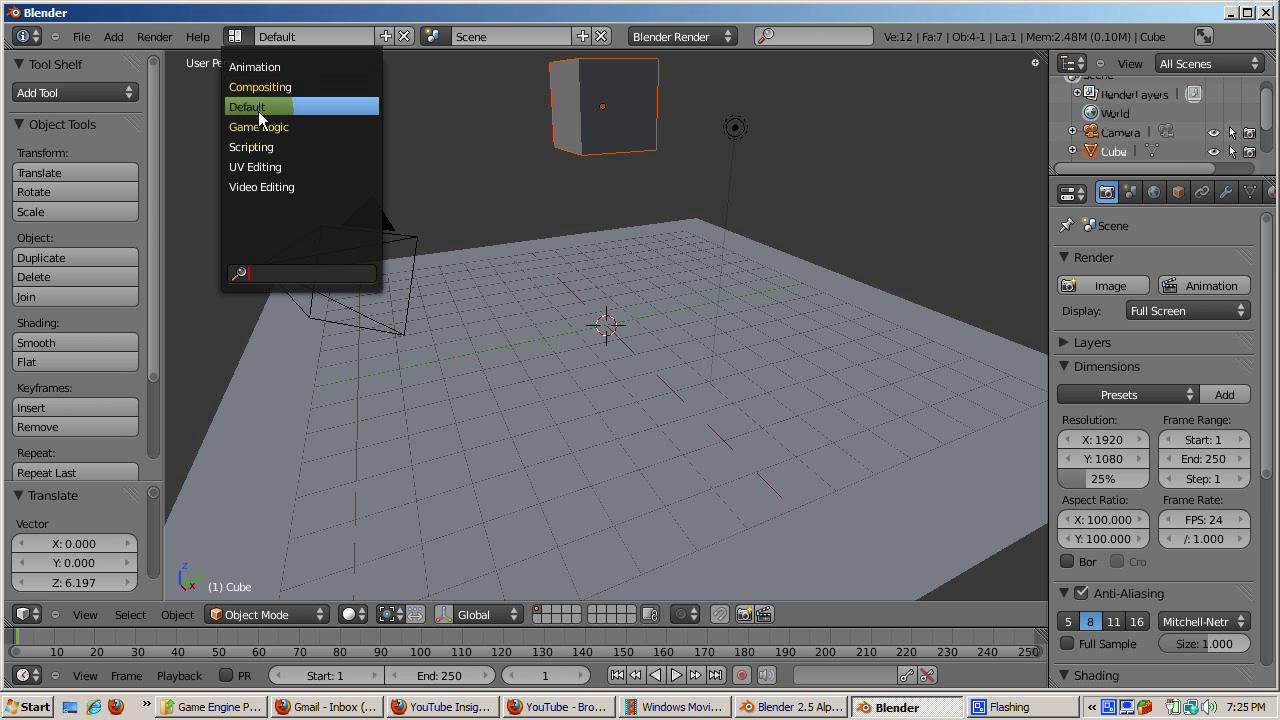
{"action": "mouse_move", "coordinate": [264, 166]}
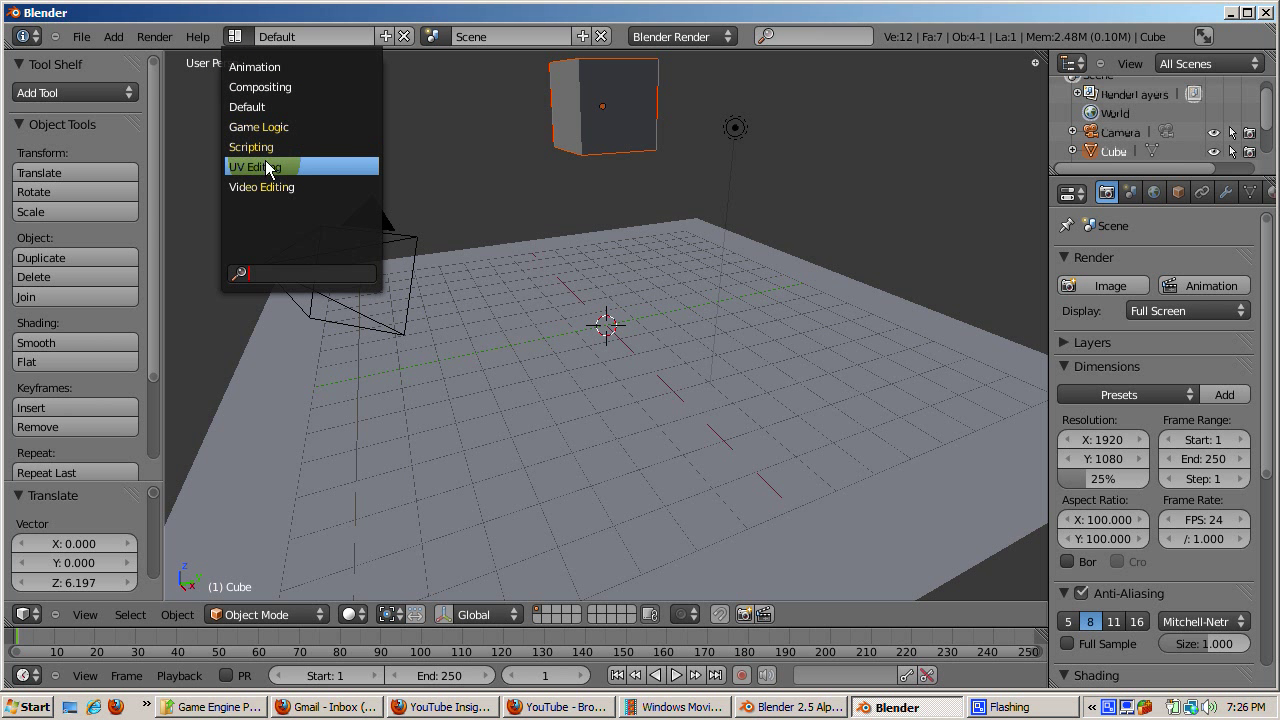
{"action": "mouse_move", "coordinate": [268, 128]}
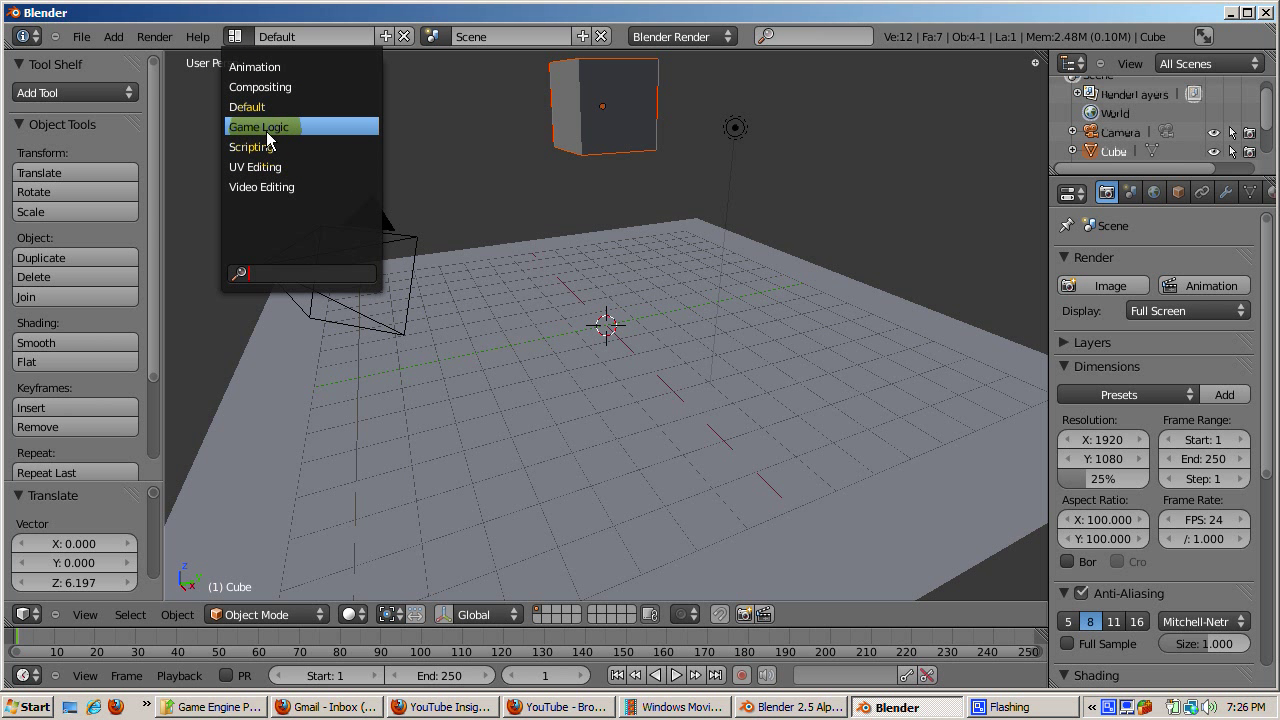
{"action": "left_click", "coordinate": [260, 126]}
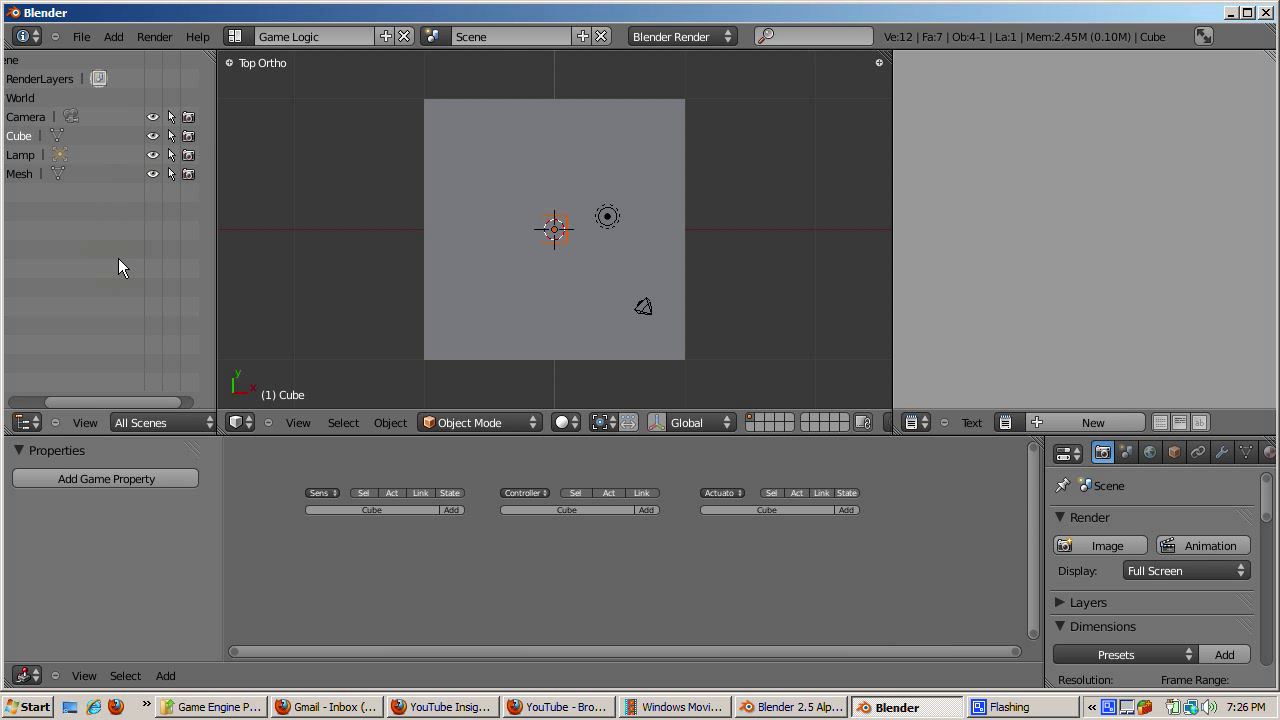
{"action": "left_click", "coordinate": [18, 136]}
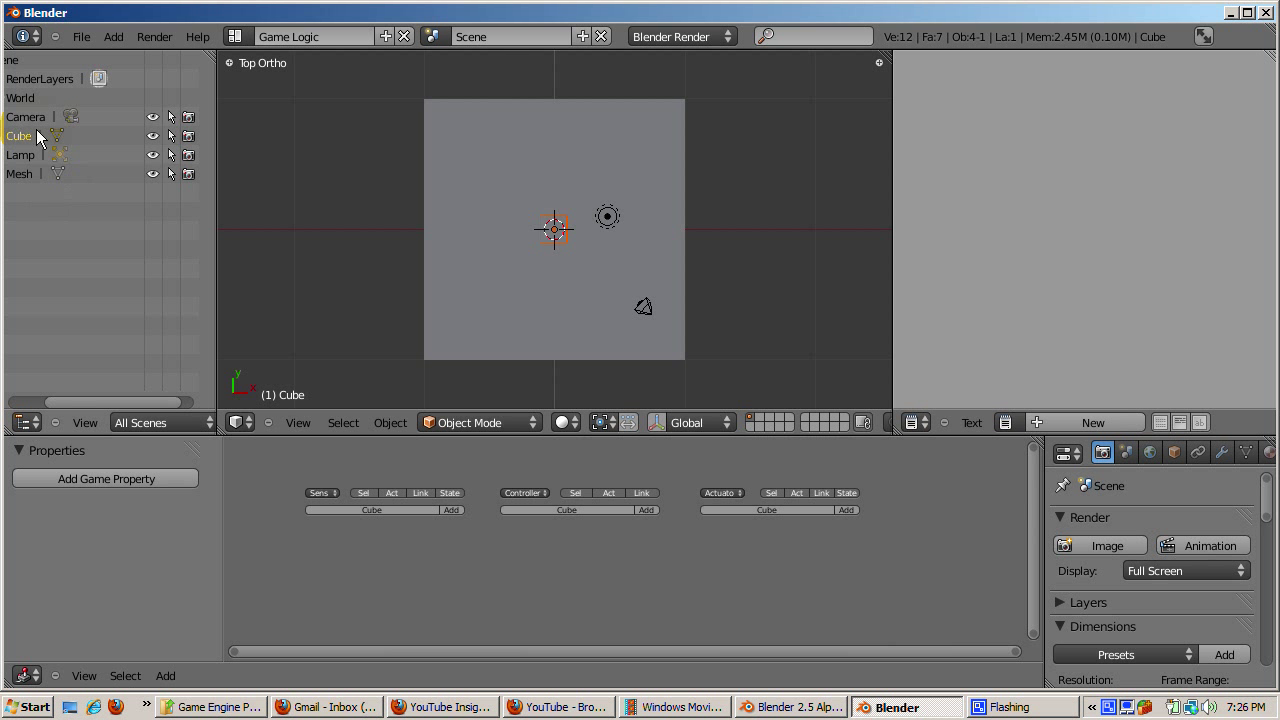
{"action": "mouse_move", "coordinate": [30, 150]}
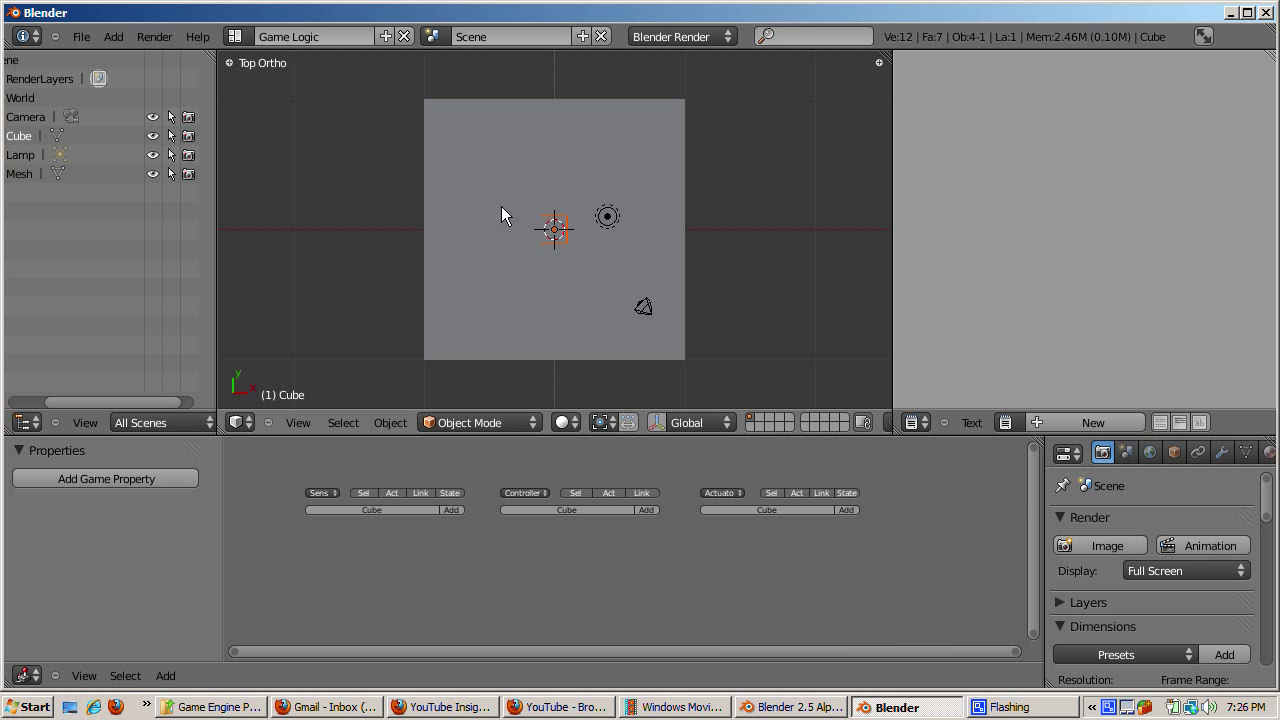
{"action": "mouse_move", "coordinate": [296, 90]}
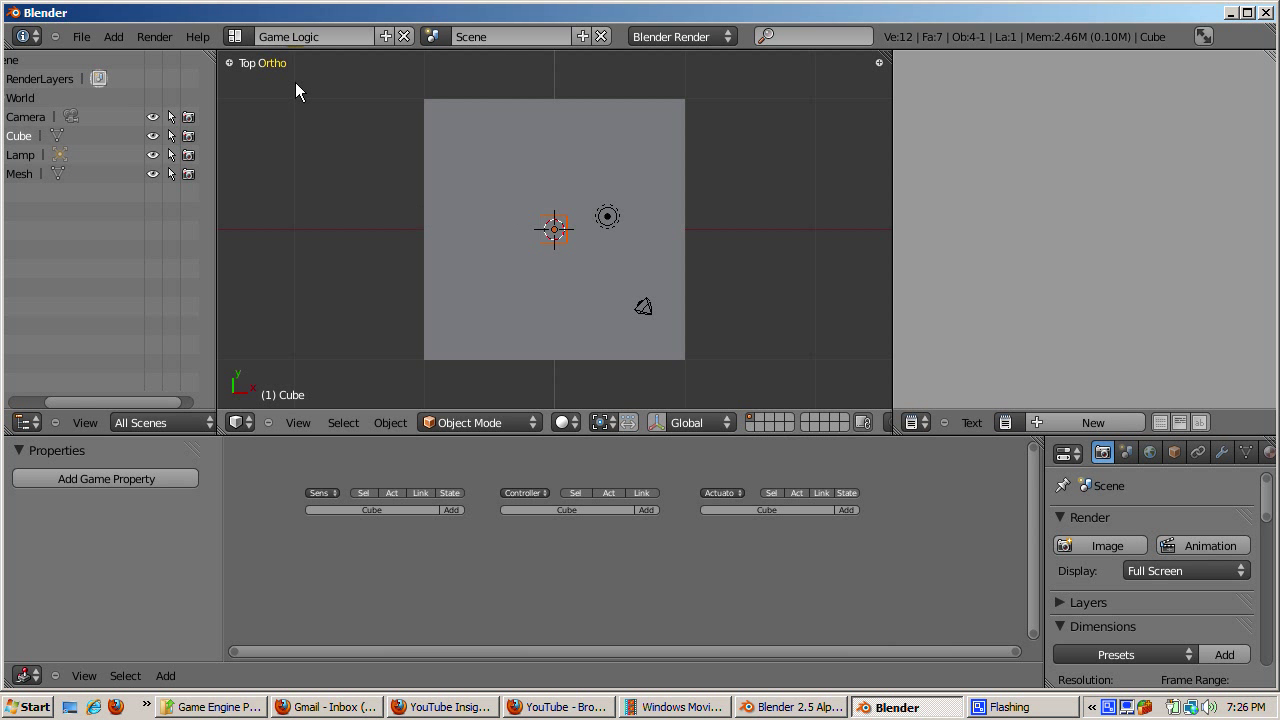
Orbit the 3D view to see the cube hovering above the plane at an angle.
{"action": "key", "text": "KP_1"}
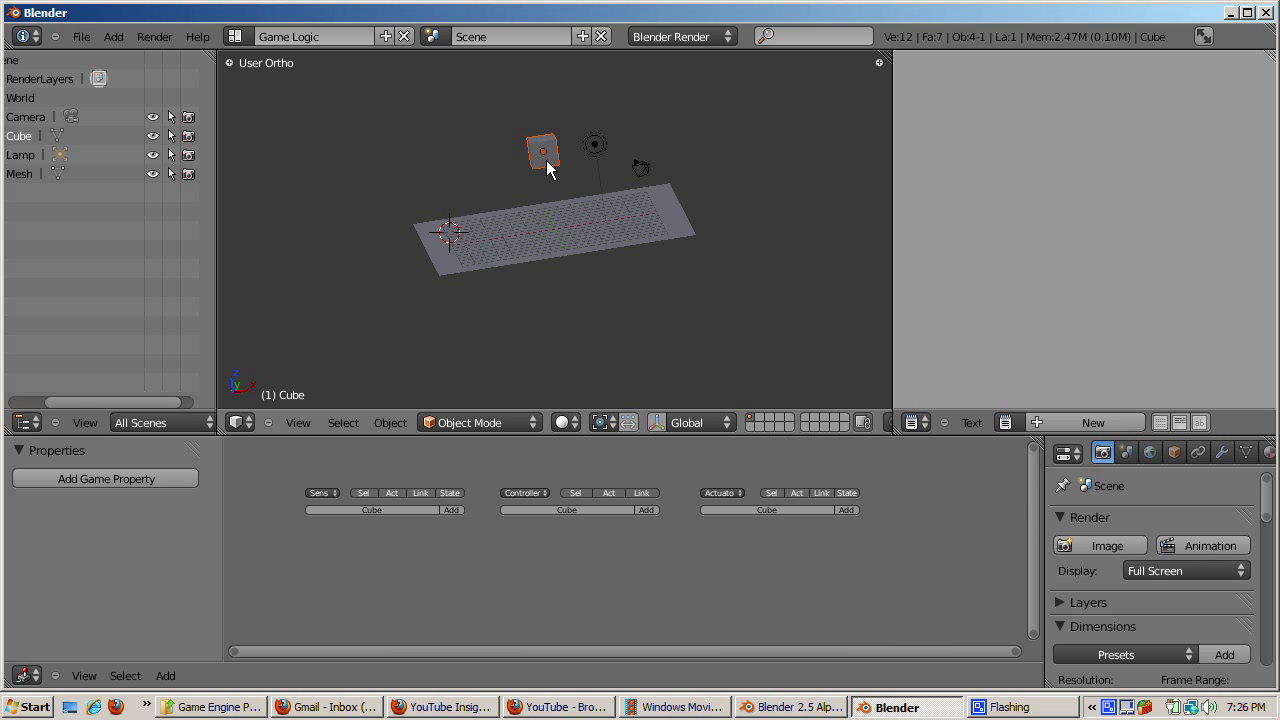
{"action": "mouse_move", "coordinate": [548, 172]}
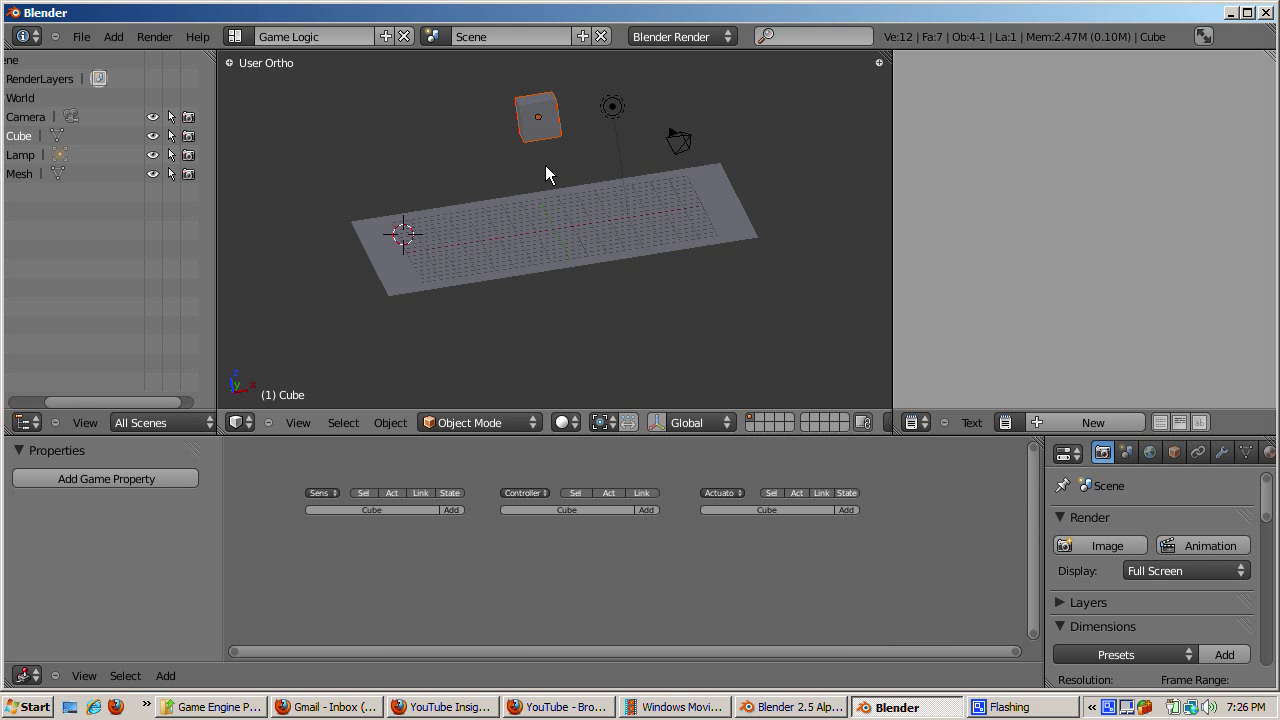
{"action": "mouse_move", "coordinate": [538, 200]}
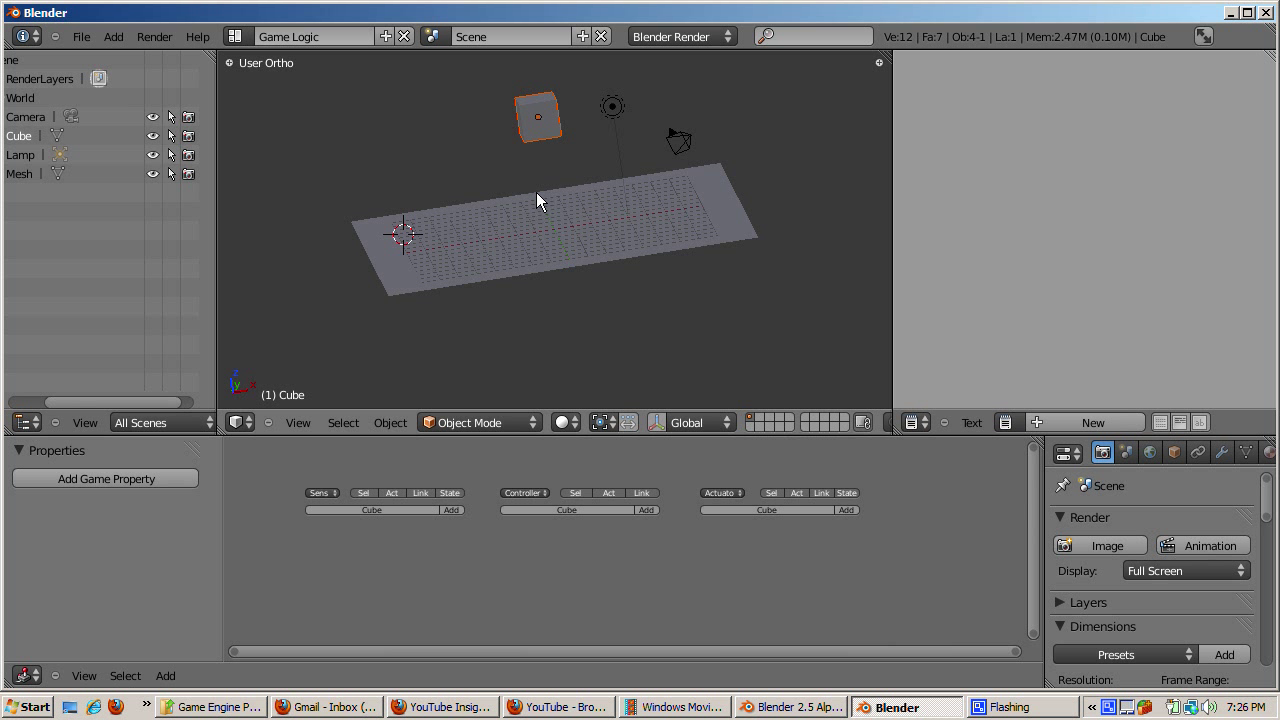
{"action": "mouse_move", "coordinate": [560, 250]}
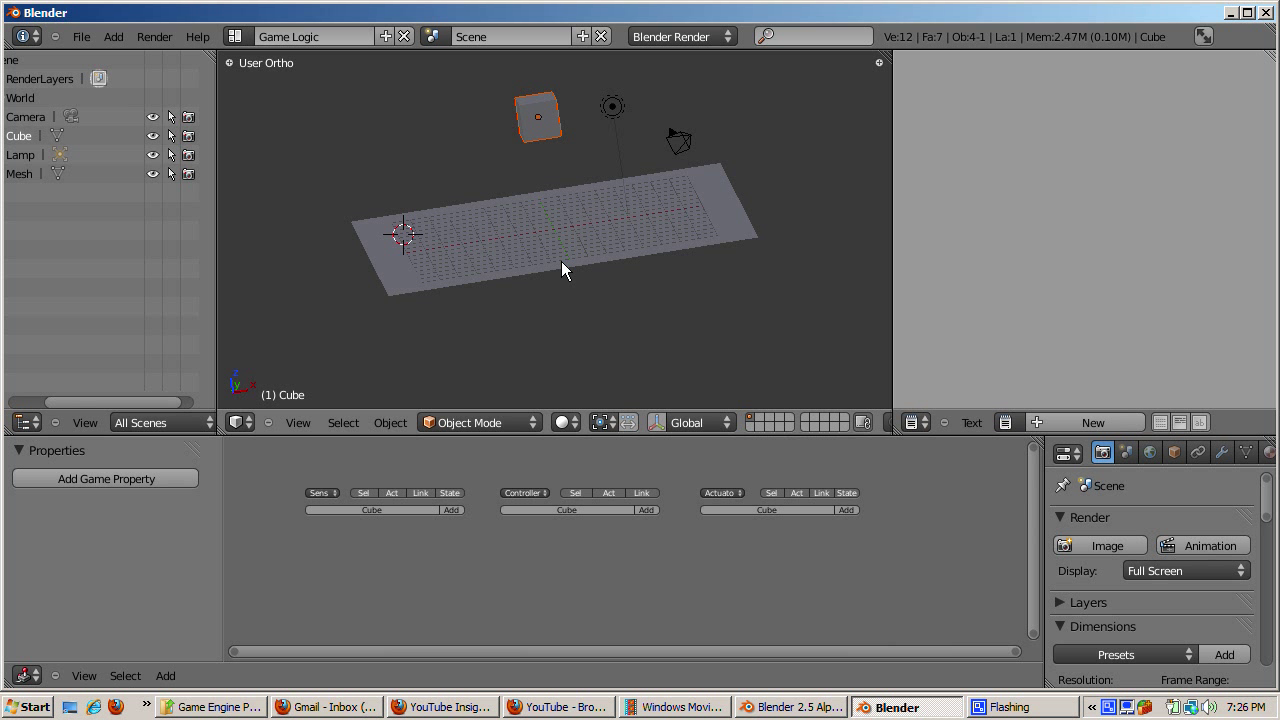
{"action": "mouse_move", "coordinate": [640, 286]}
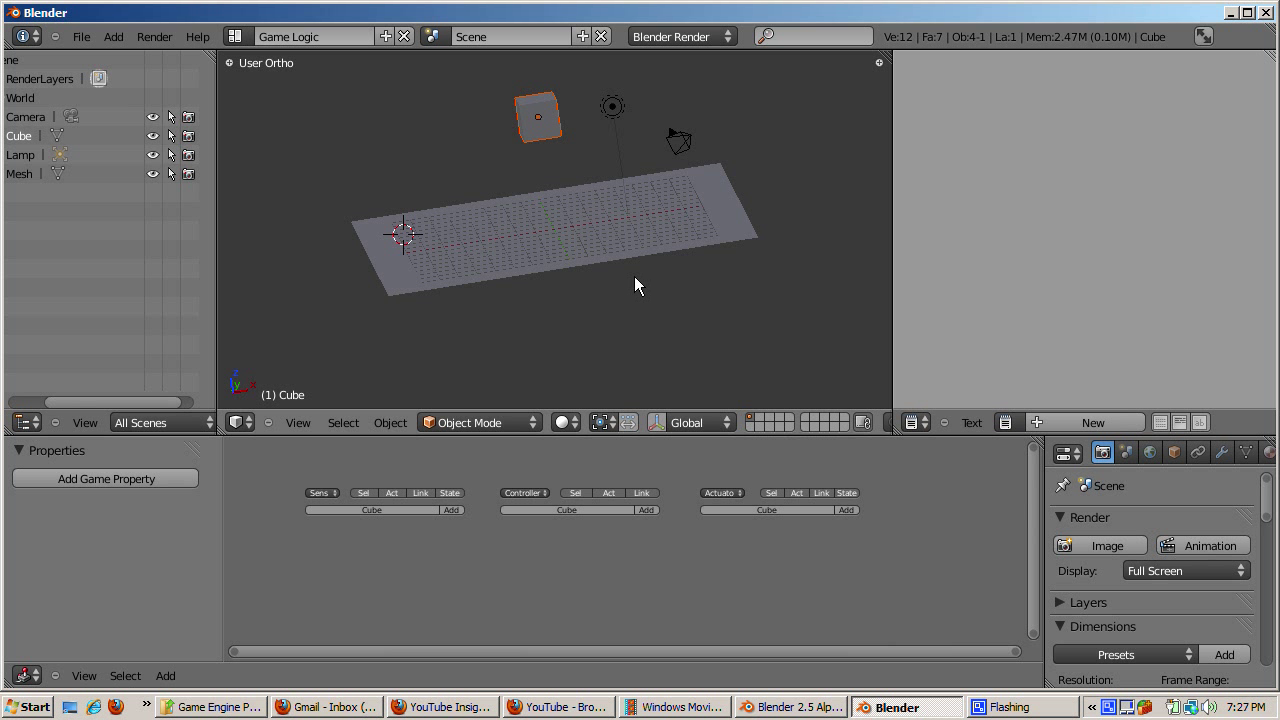
{"action": "mouse_move", "coordinate": [648, 308]}
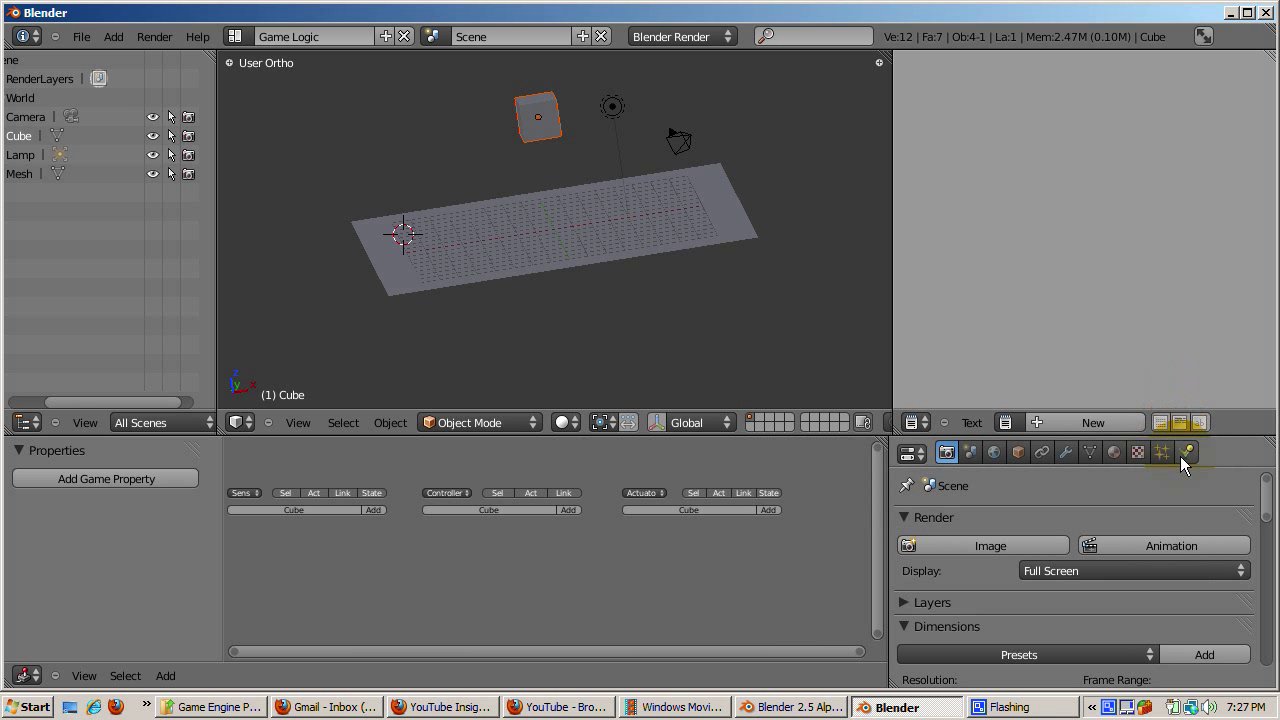
Show the cube's Physics properties and list the available render engines.
{"action": "left_click", "coordinate": [1188, 452]}
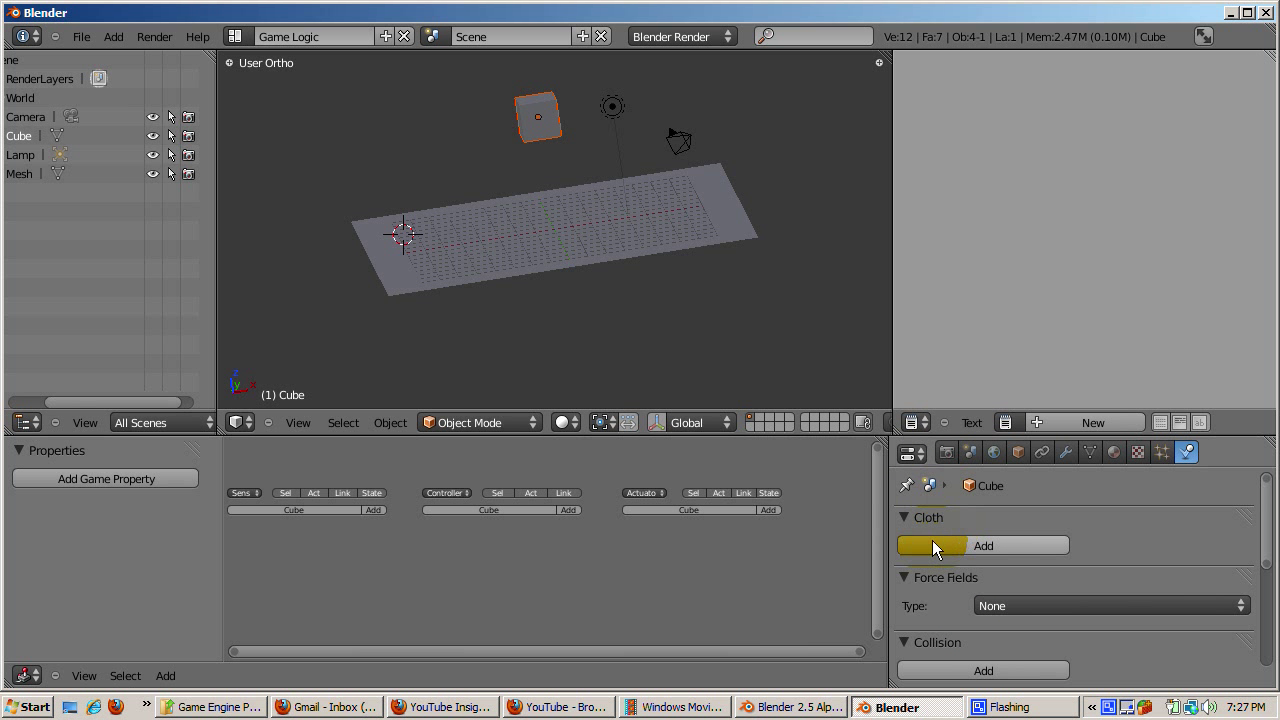
{"action": "mouse_move", "coordinate": [930, 578]}
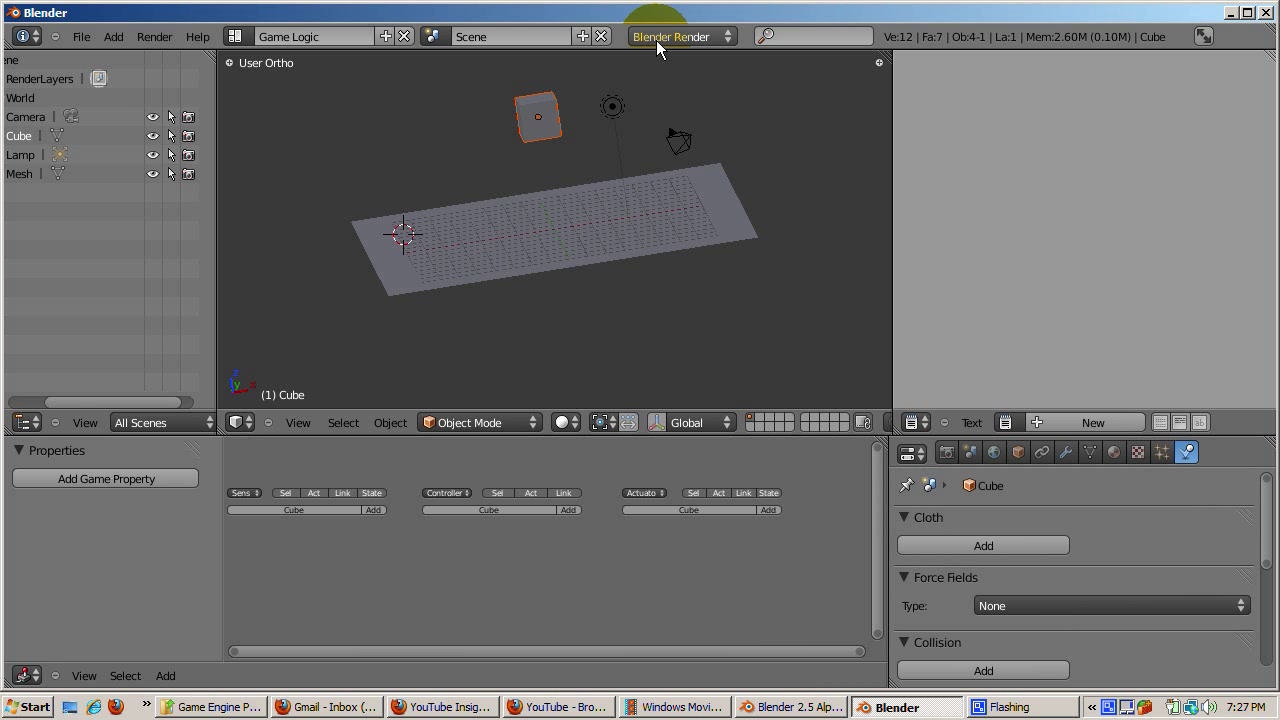
{"action": "left_click", "coordinate": [680, 36]}
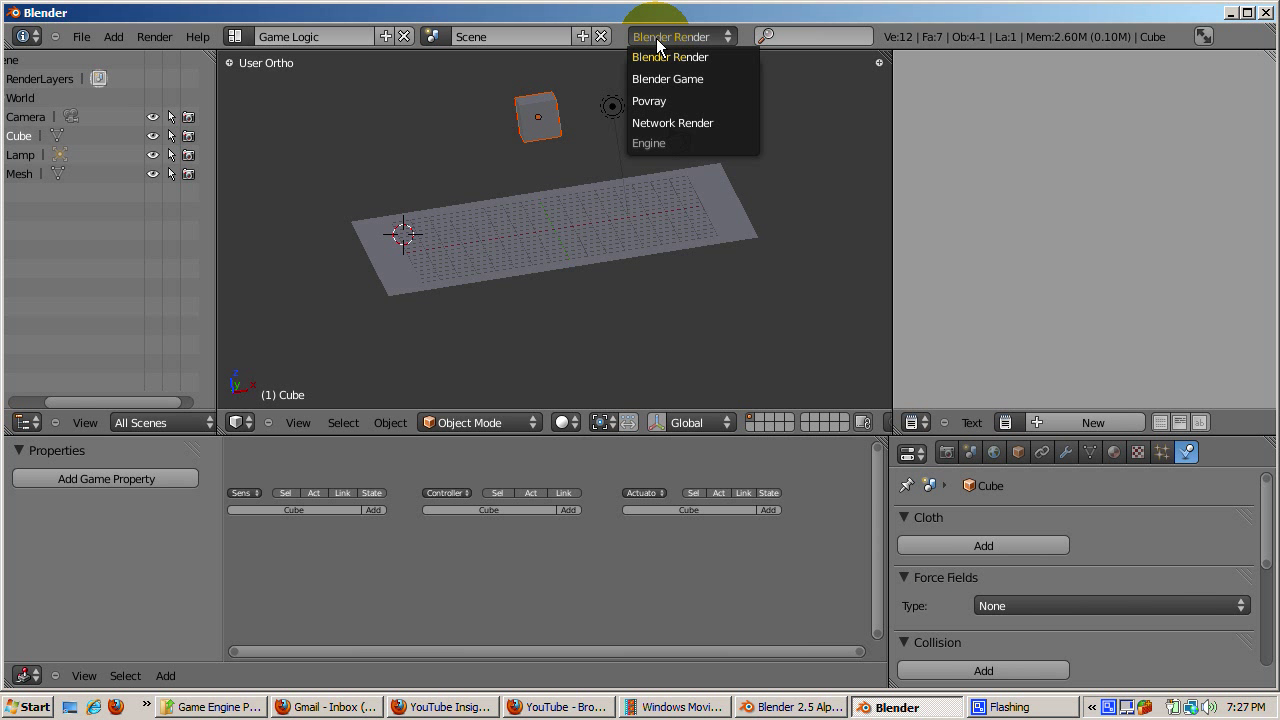
{"action": "mouse_move", "coordinate": [660, 80]}
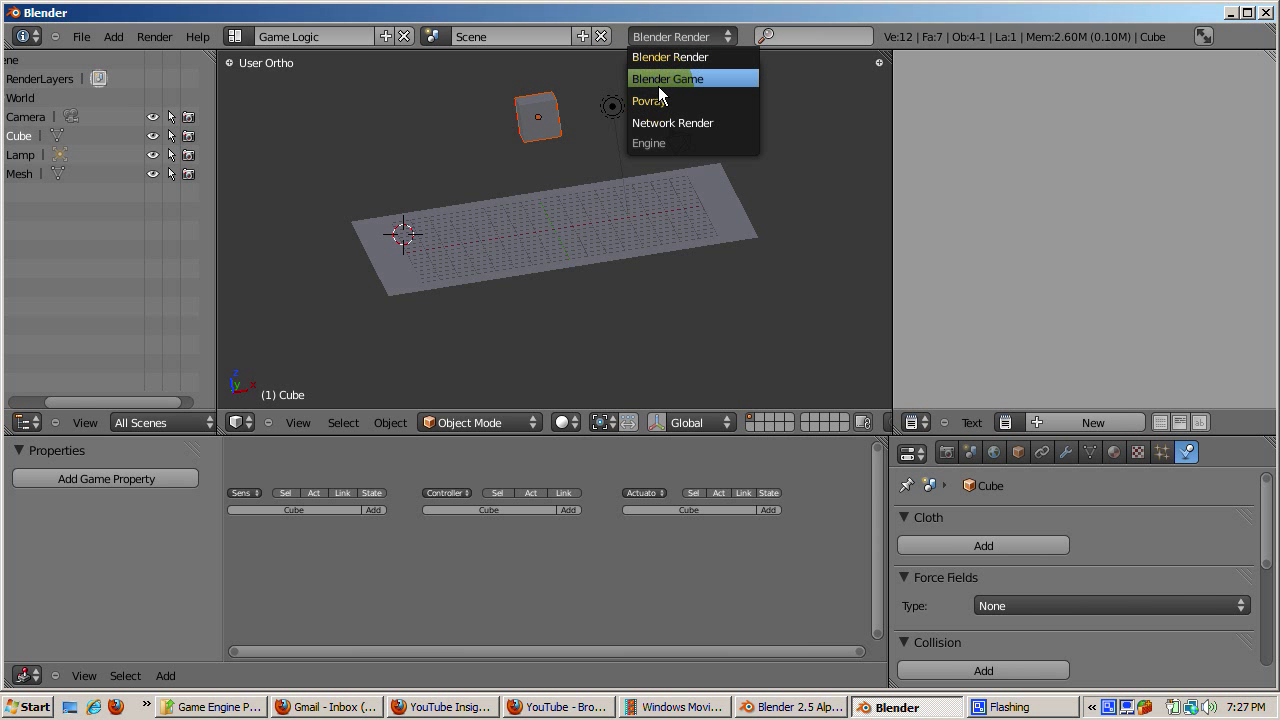
Choose the Blender Game engine, set the cube's physics type to Rigid Body, and place the 3D cursor below the plane.
{"action": "left_click", "coordinate": [668, 78]}
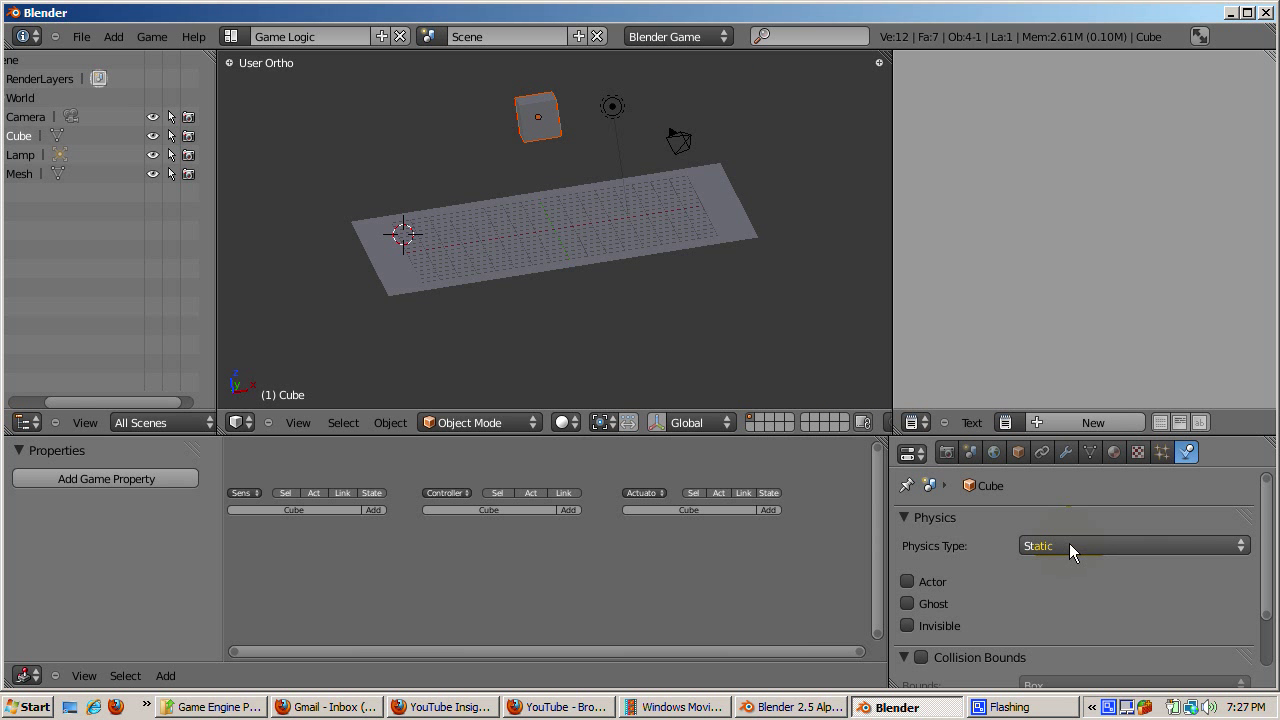
{"action": "mouse_move", "coordinate": [1072, 552]}
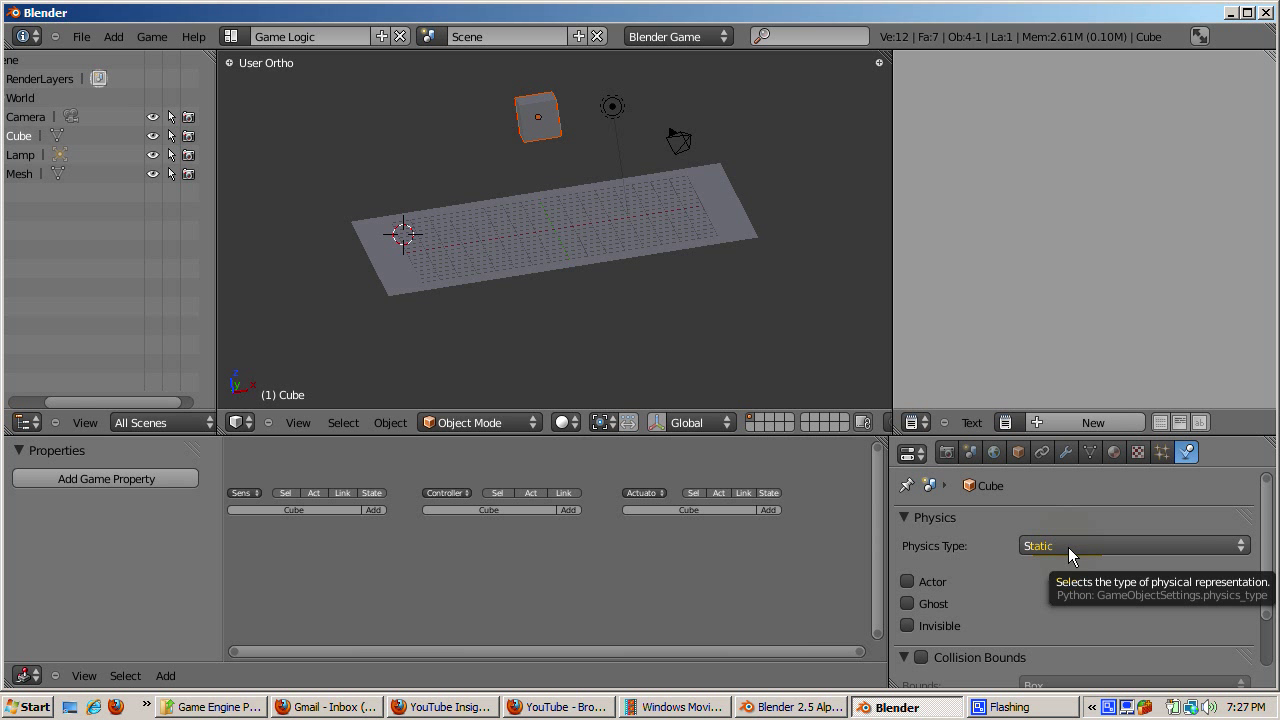
{"action": "left_click", "coordinate": [1134, 544]}
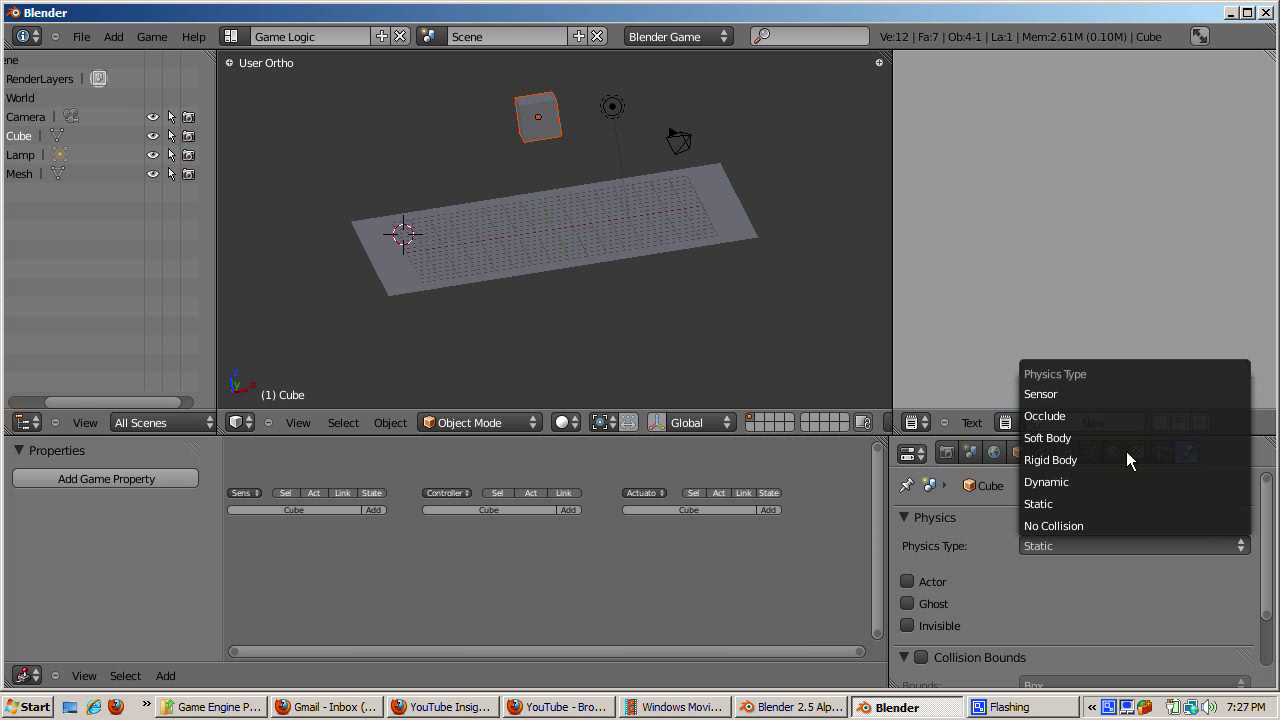
{"action": "left_click", "coordinate": [1050, 460]}
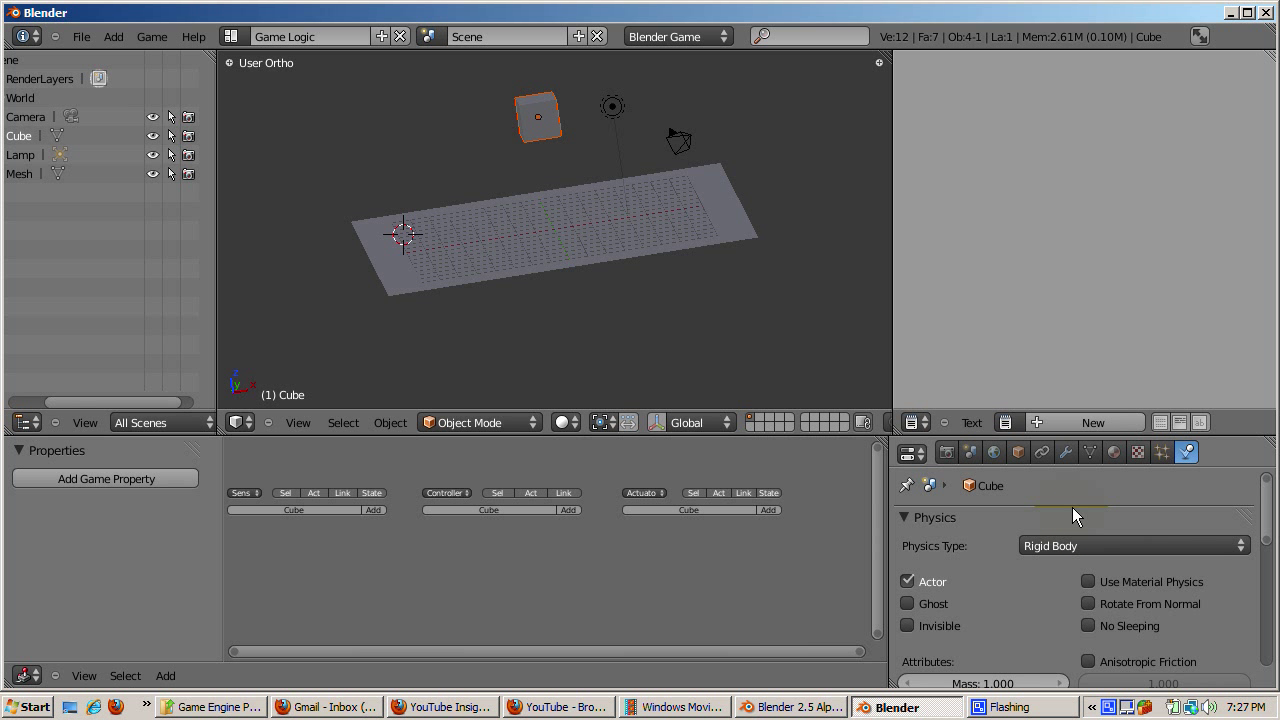
{"action": "mouse_move", "coordinate": [756, 324]}
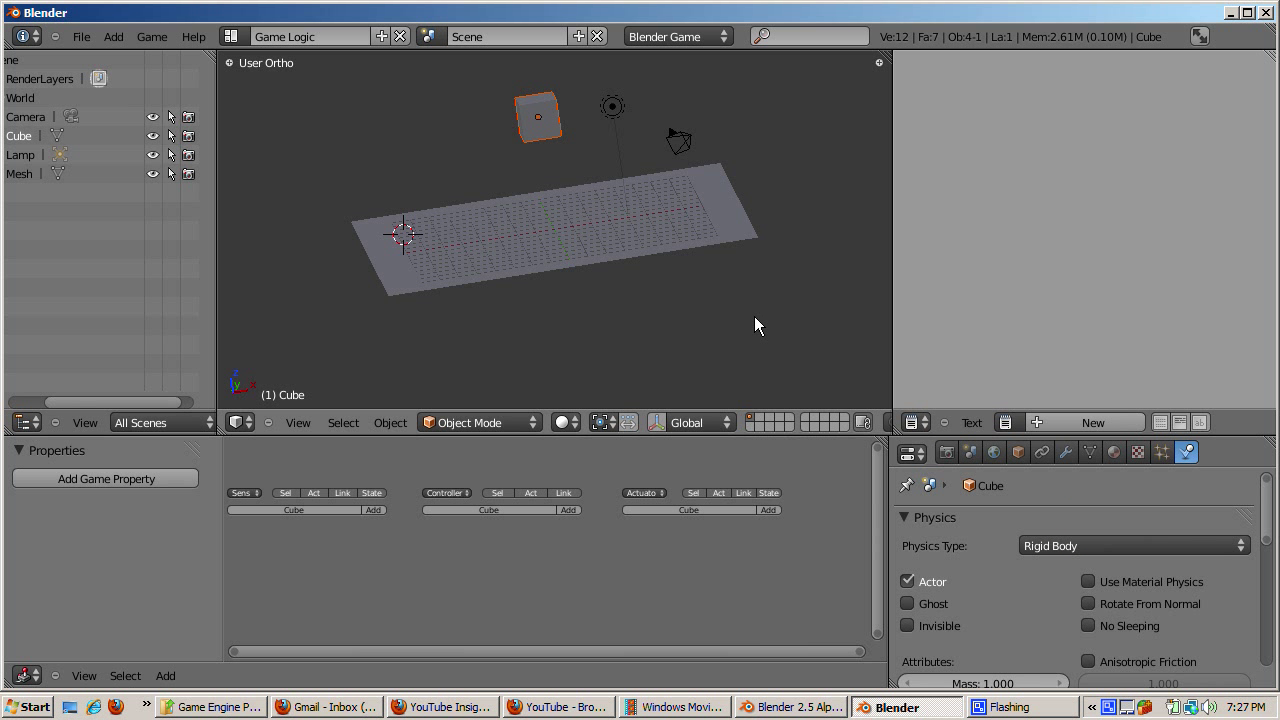
{"action": "left_click", "coordinate": [752, 316]}
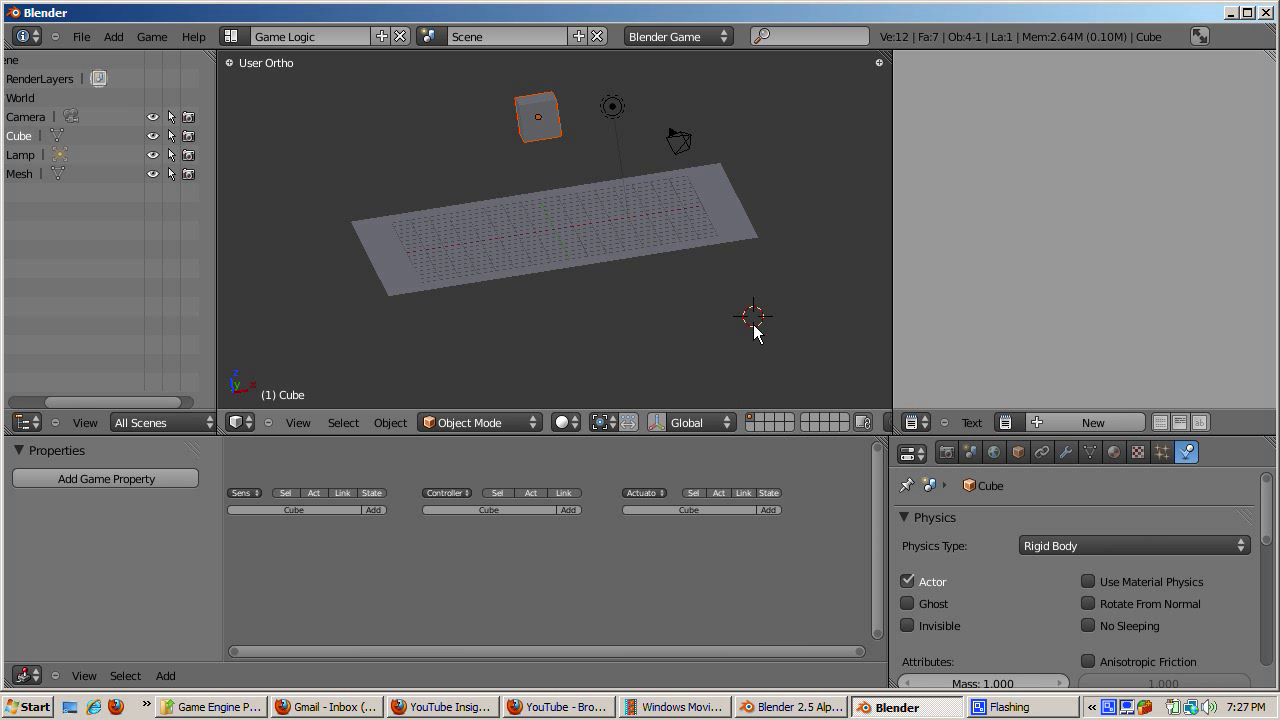
{"action": "mouse_move", "coordinate": [708, 318]}
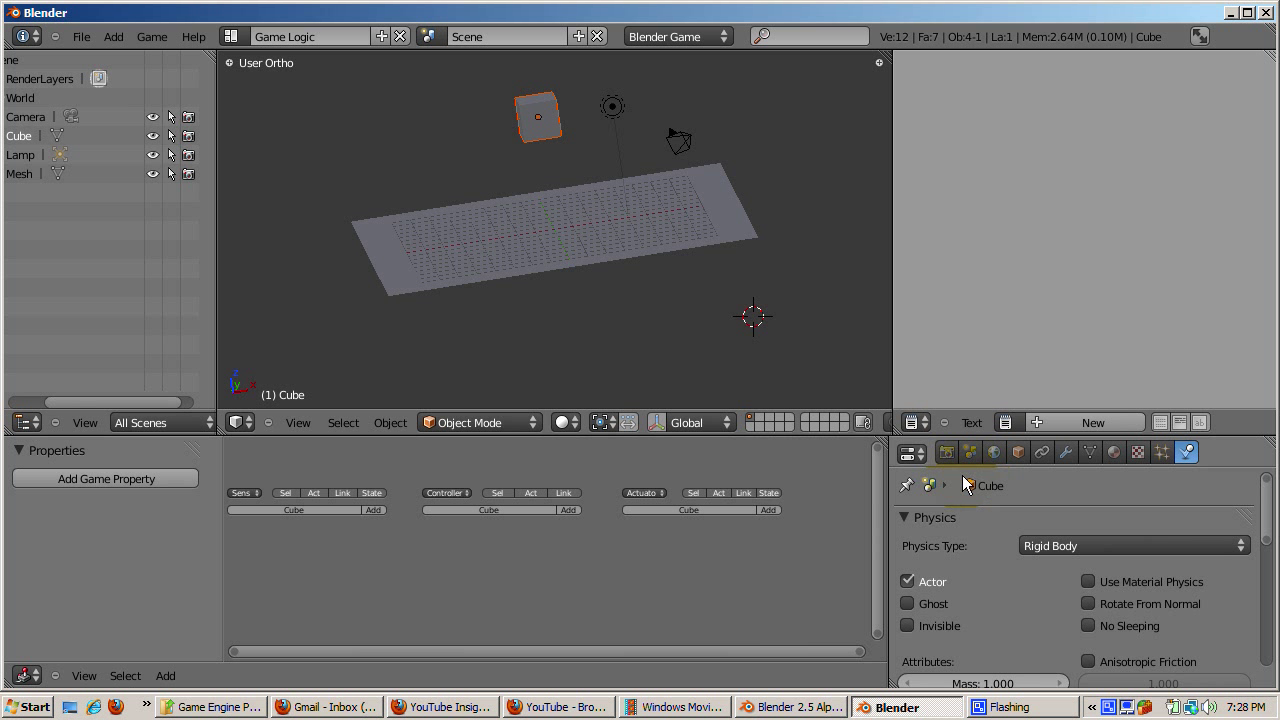
Start the game from the Render properties to test the rigid-body cube.
{"action": "left_click", "coordinate": [946, 452]}
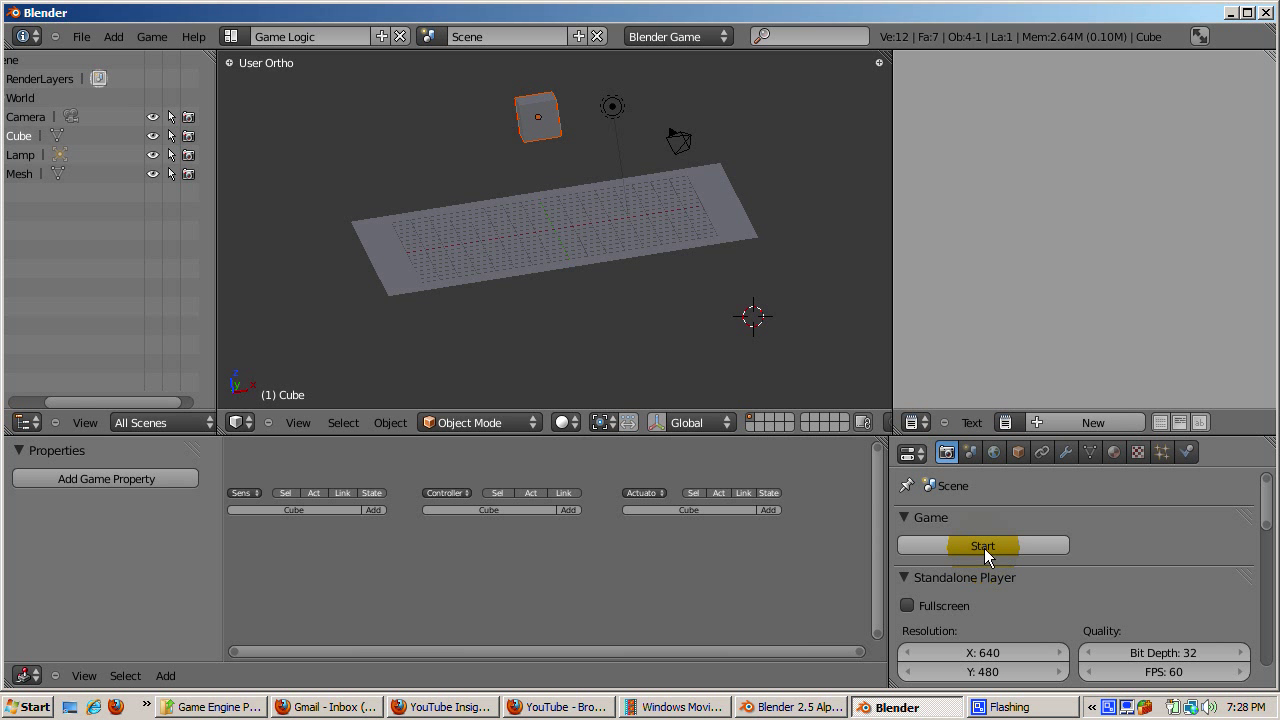
{"action": "mouse_move", "coordinate": [984, 544]}
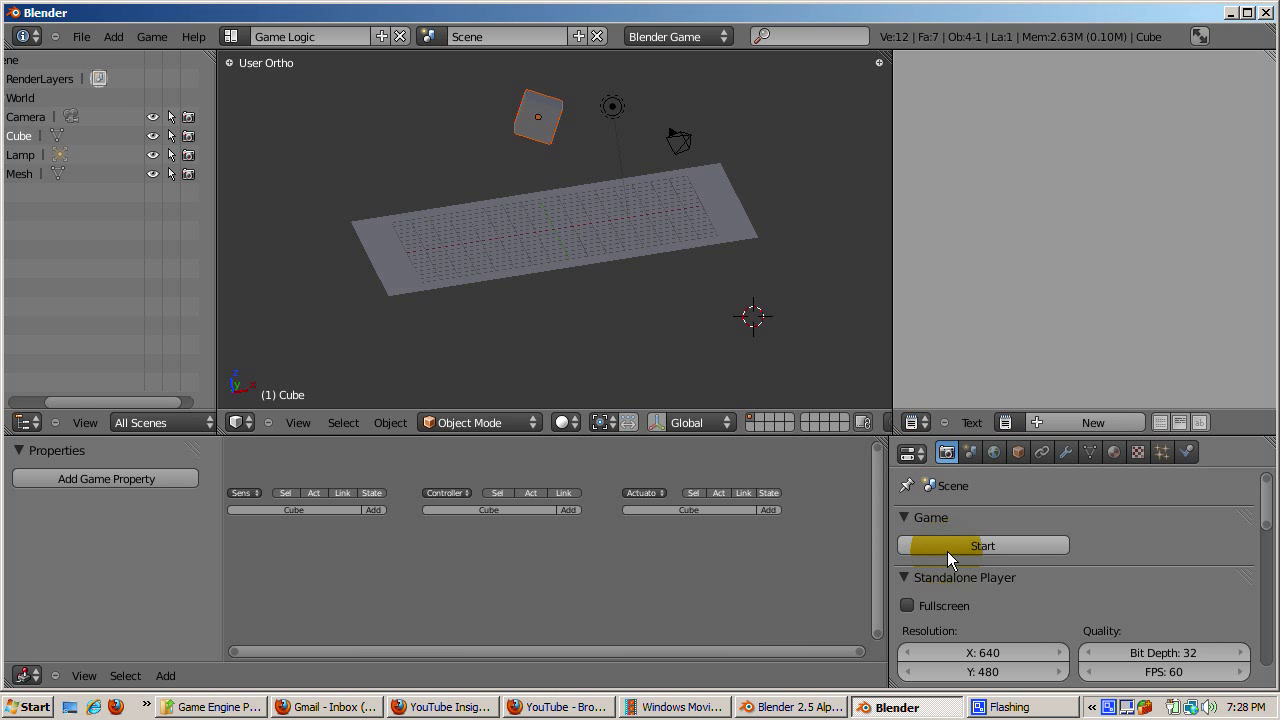
{"action": "mouse_move", "coordinate": [950, 556]}
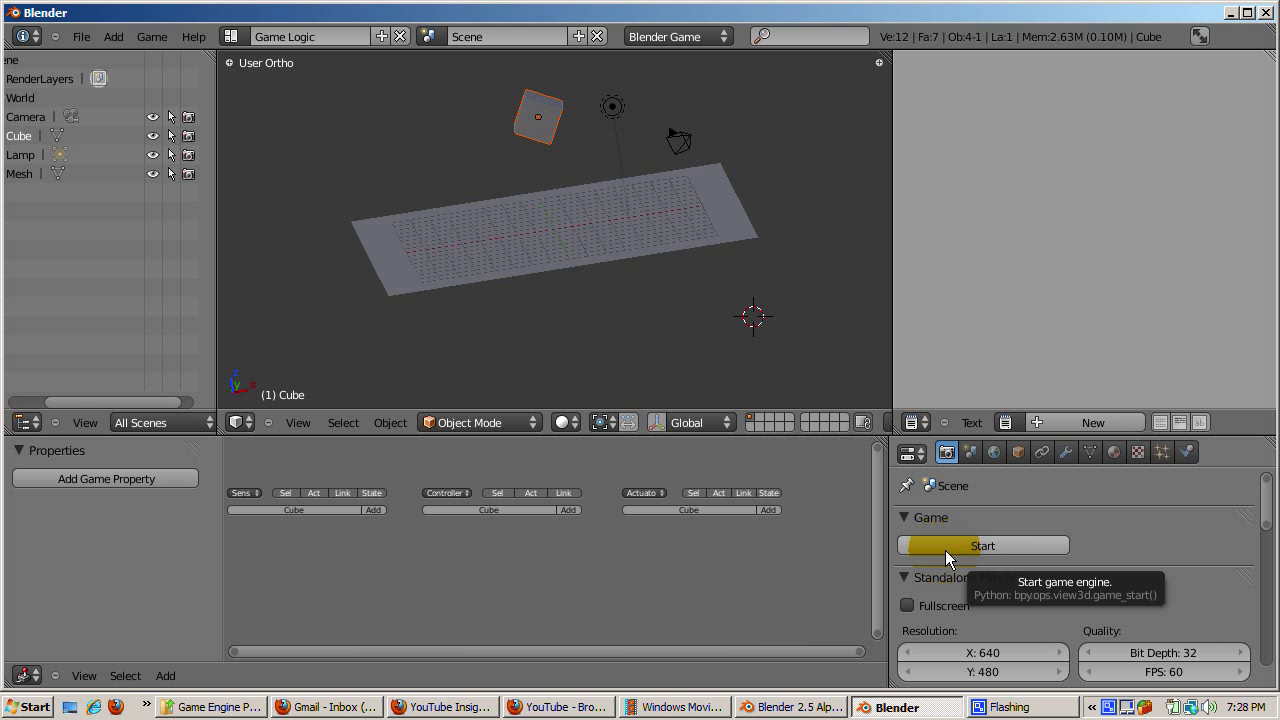
{"action": "left_click", "coordinate": [982, 544]}
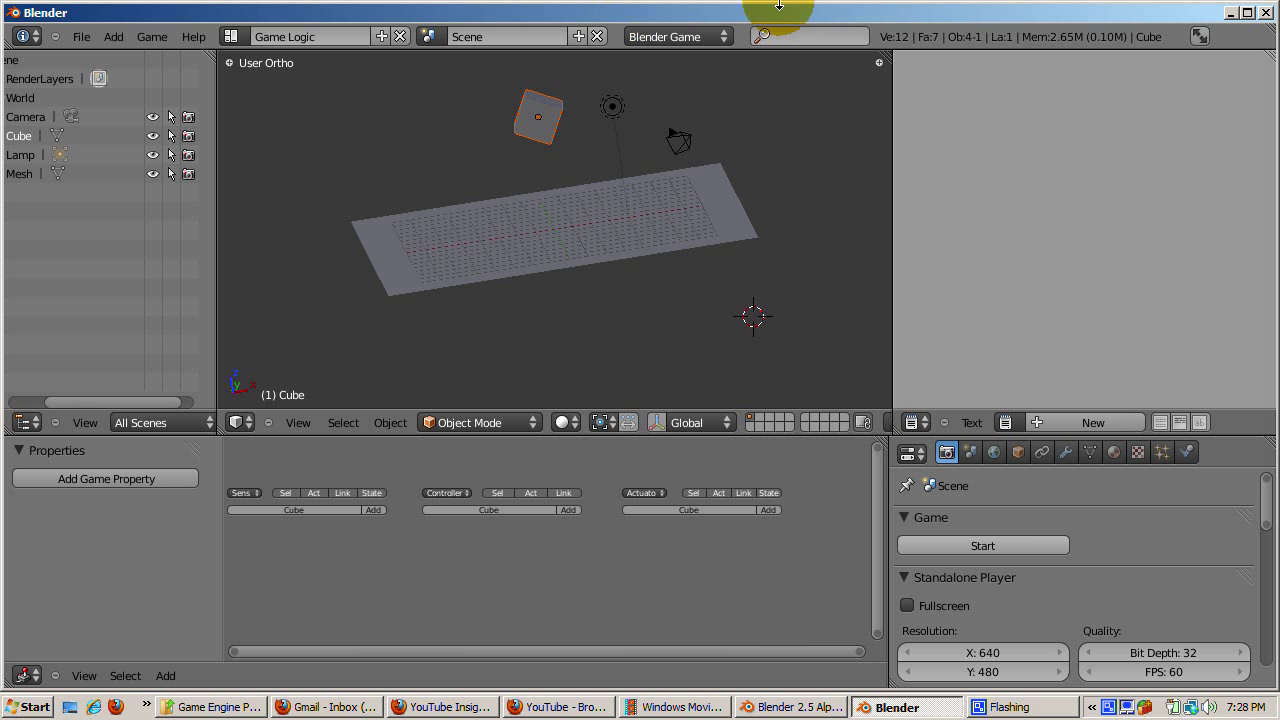
{"action": "mouse_move", "coordinate": [612, 146]}
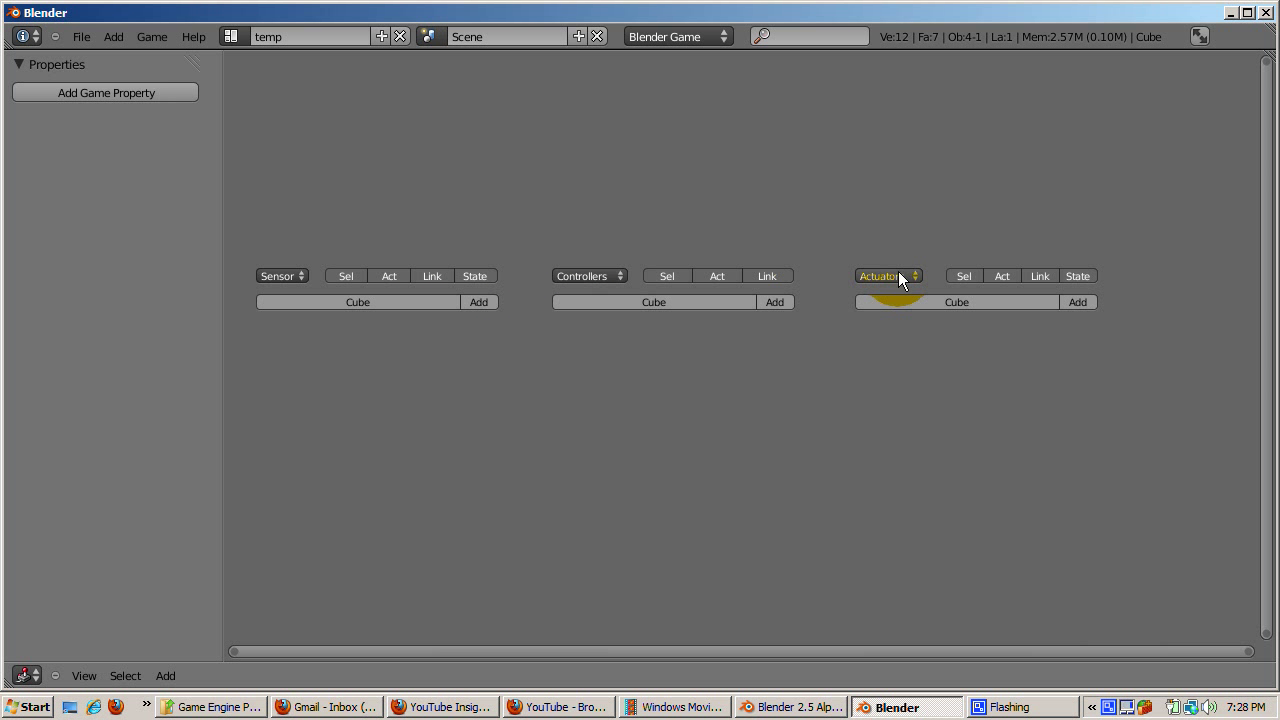
Add an Always sensor, an AND controller and a Motion actuator to the Cube's logic bricks.
{"action": "left_click", "coordinate": [480, 302]}
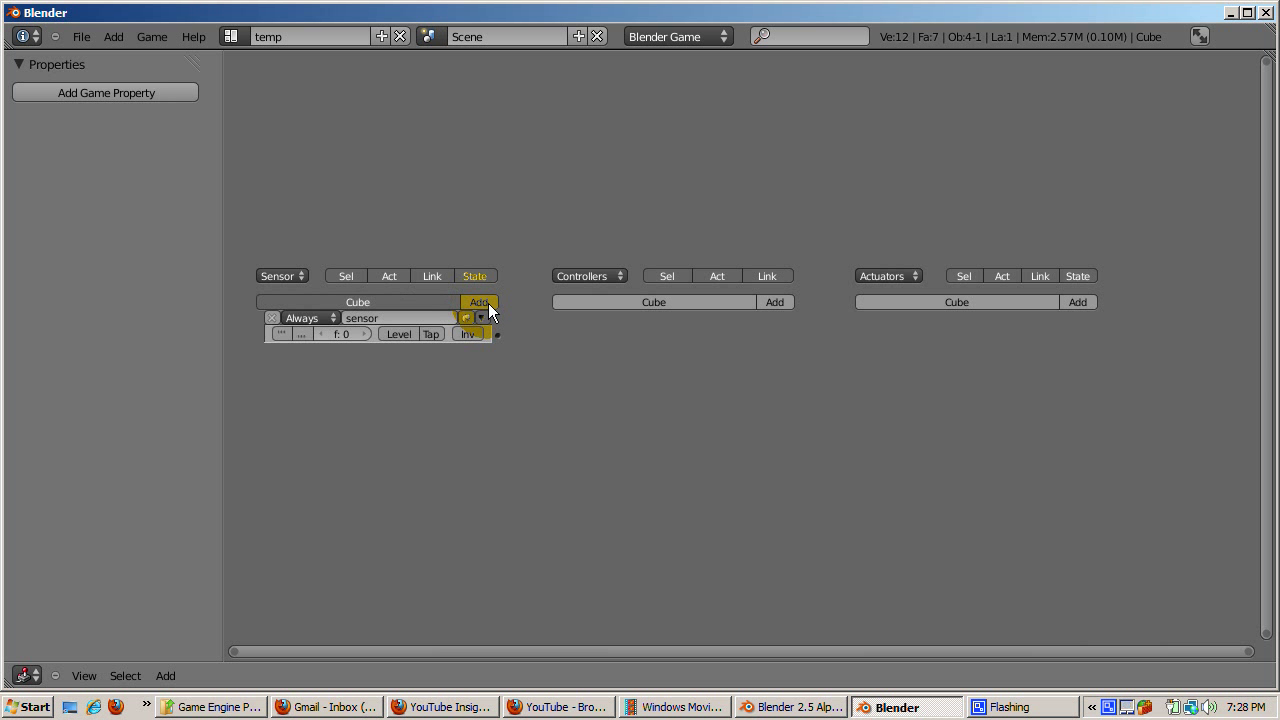
{"action": "left_click", "coordinate": [776, 302]}
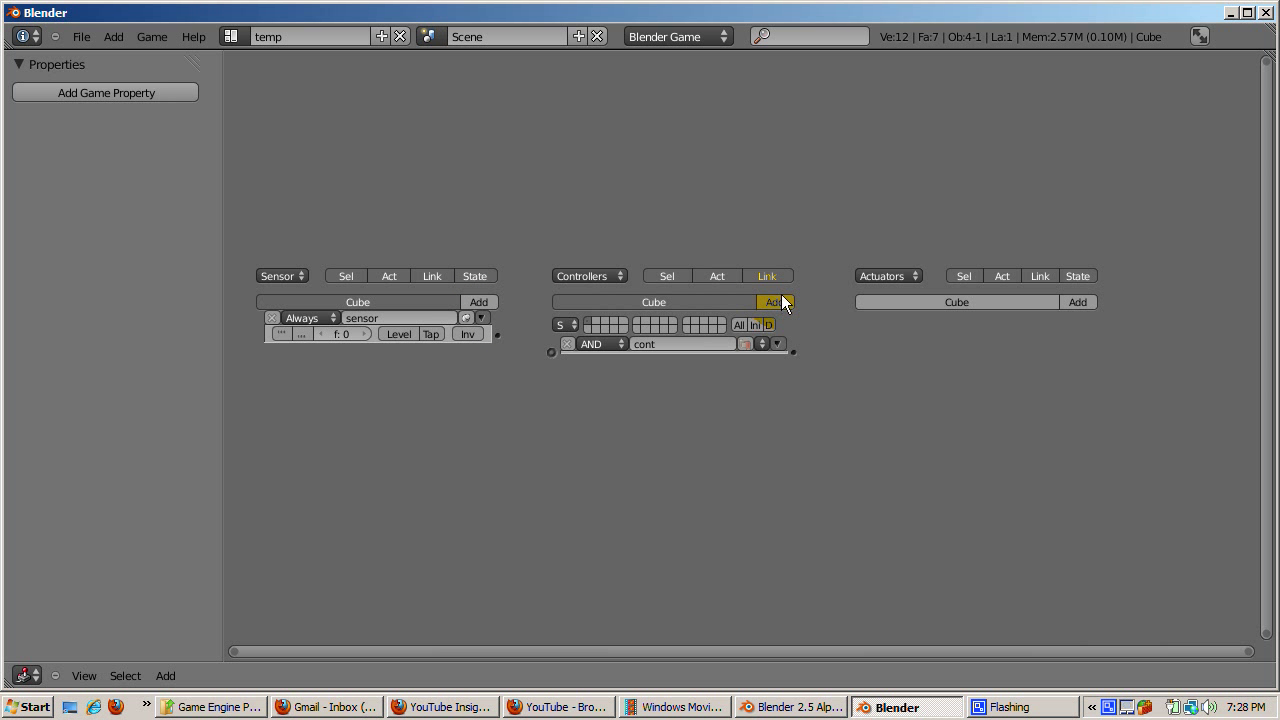
{"action": "left_click", "coordinate": [1078, 302]}
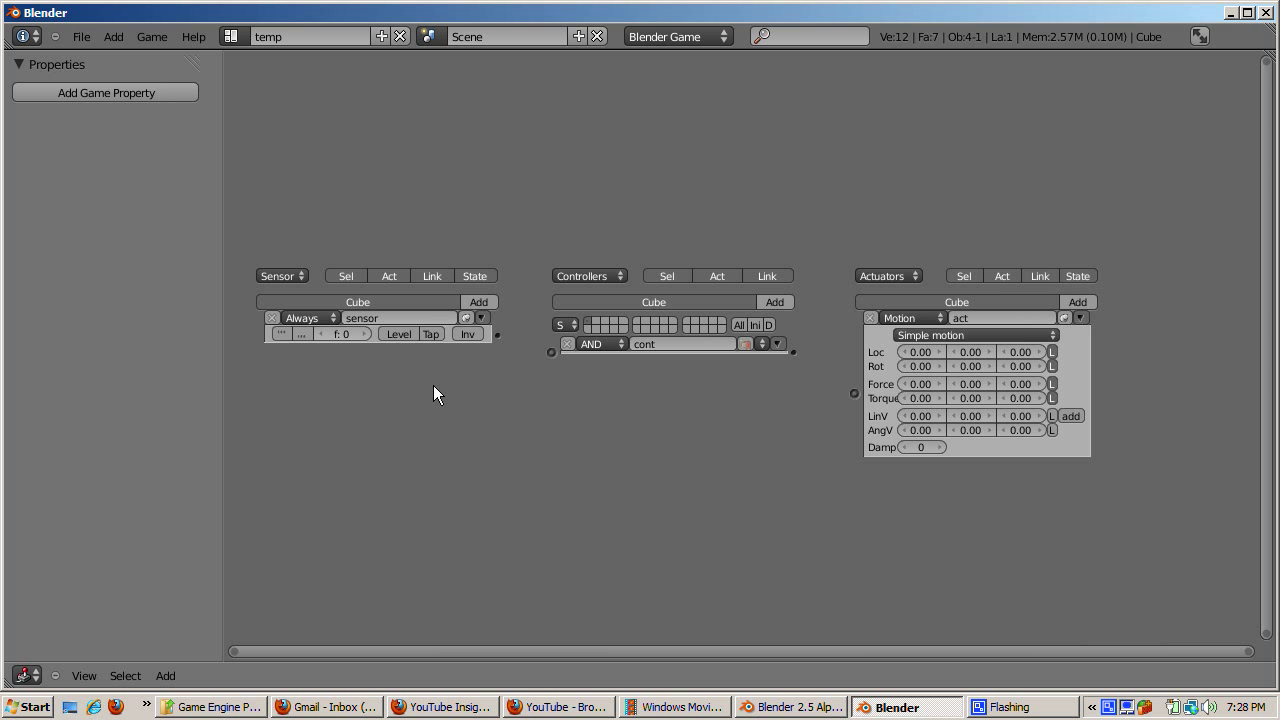
{"action": "left_click", "coordinate": [308, 318]}
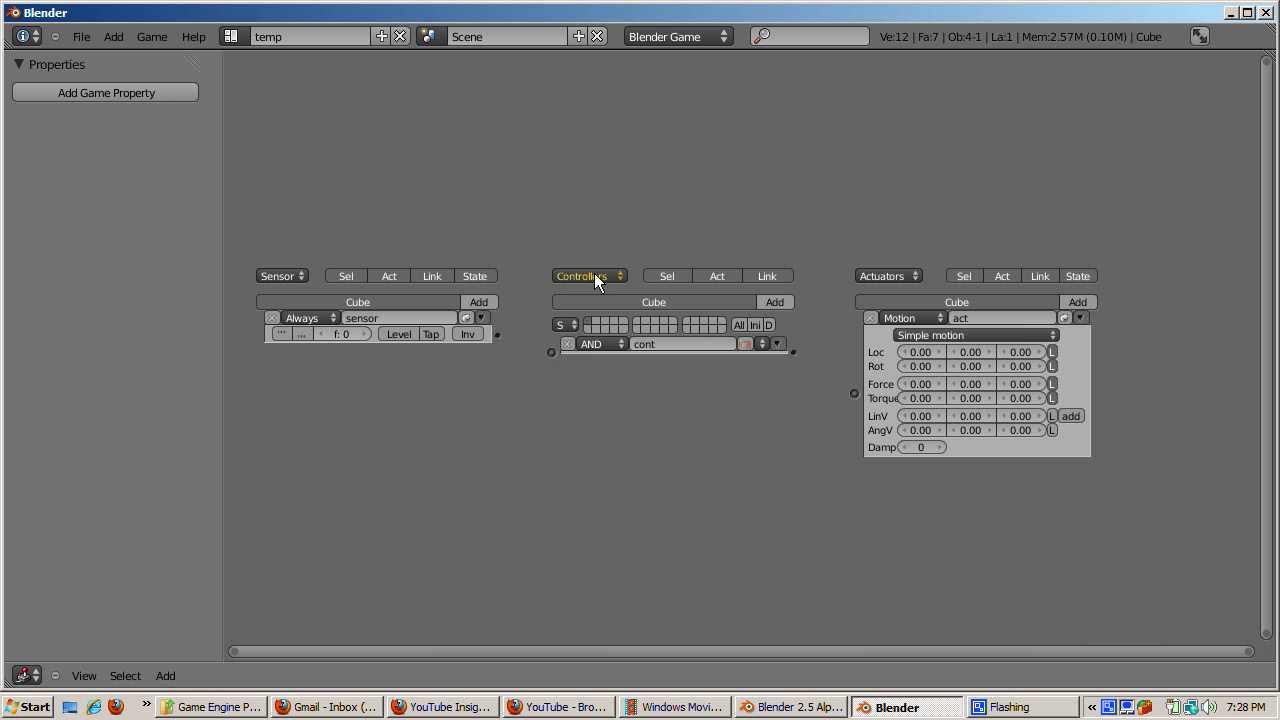
{"action": "left_click", "coordinate": [590, 344]}
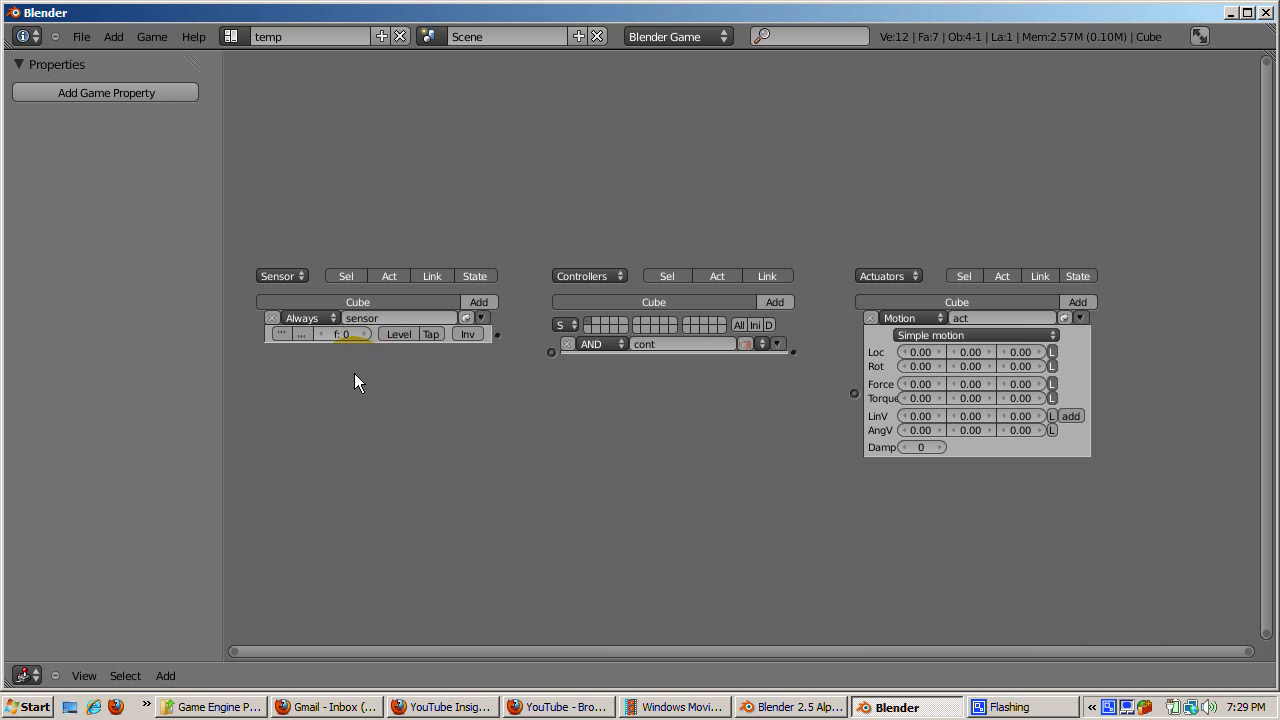
{"action": "left_click", "coordinate": [350, 332]}
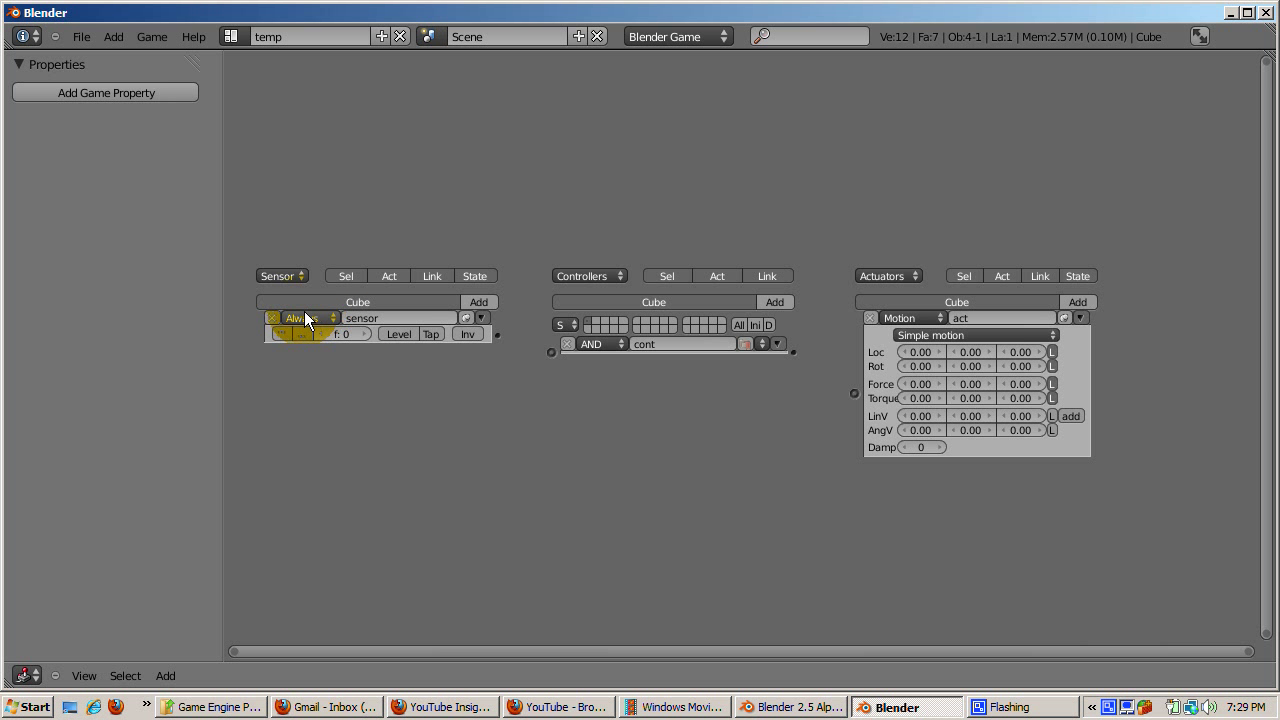
{"action": "mouse_move", "coordinate": [310, 318]}
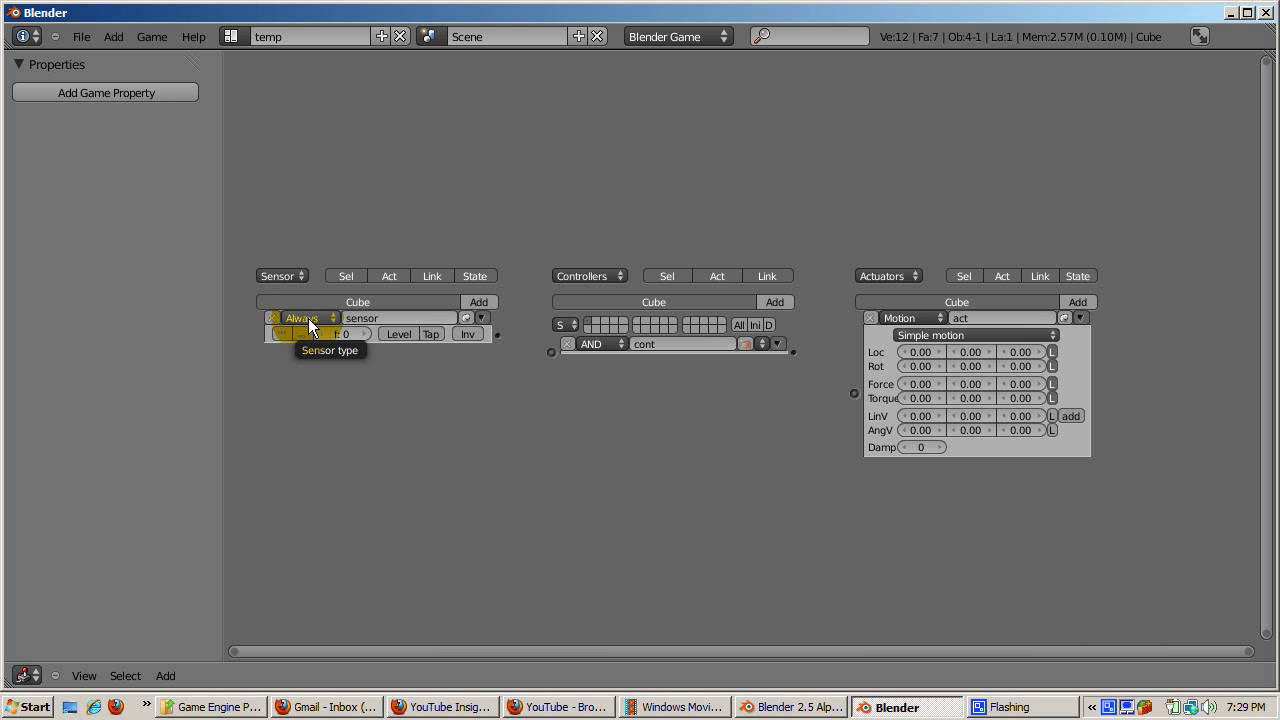
{"action": "left_click", "coordinate": [304, 318]}
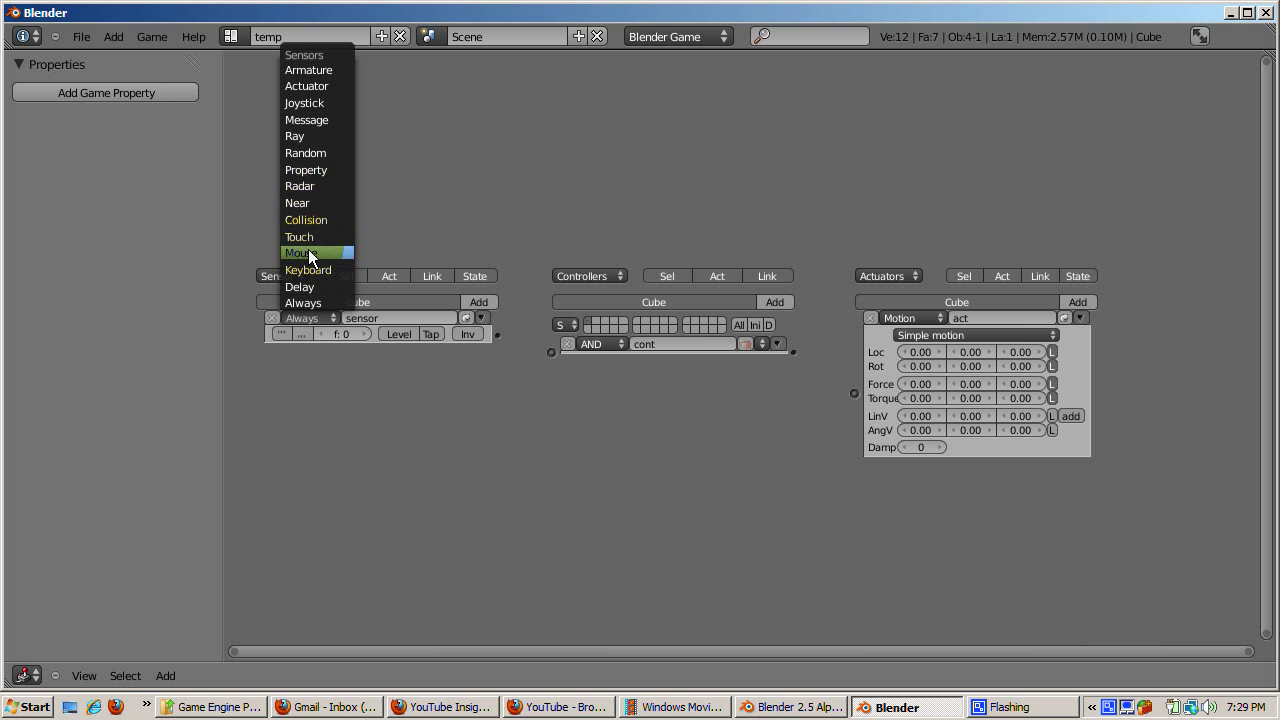
{"action": "mouse_move", "coordinate": [310, 236]}
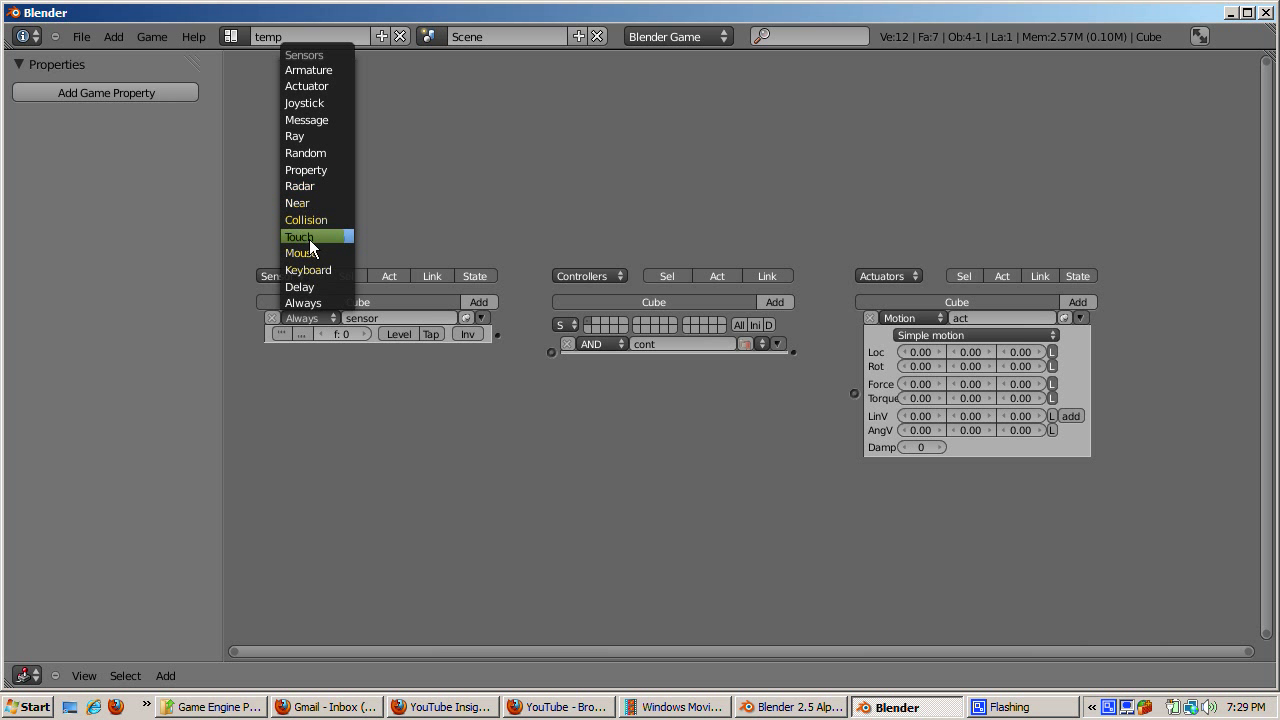
Make the Cube's sensor a Keyboard sensor triggered by the R key.
{"action": "left_click", "coordinate": [308, 270]}
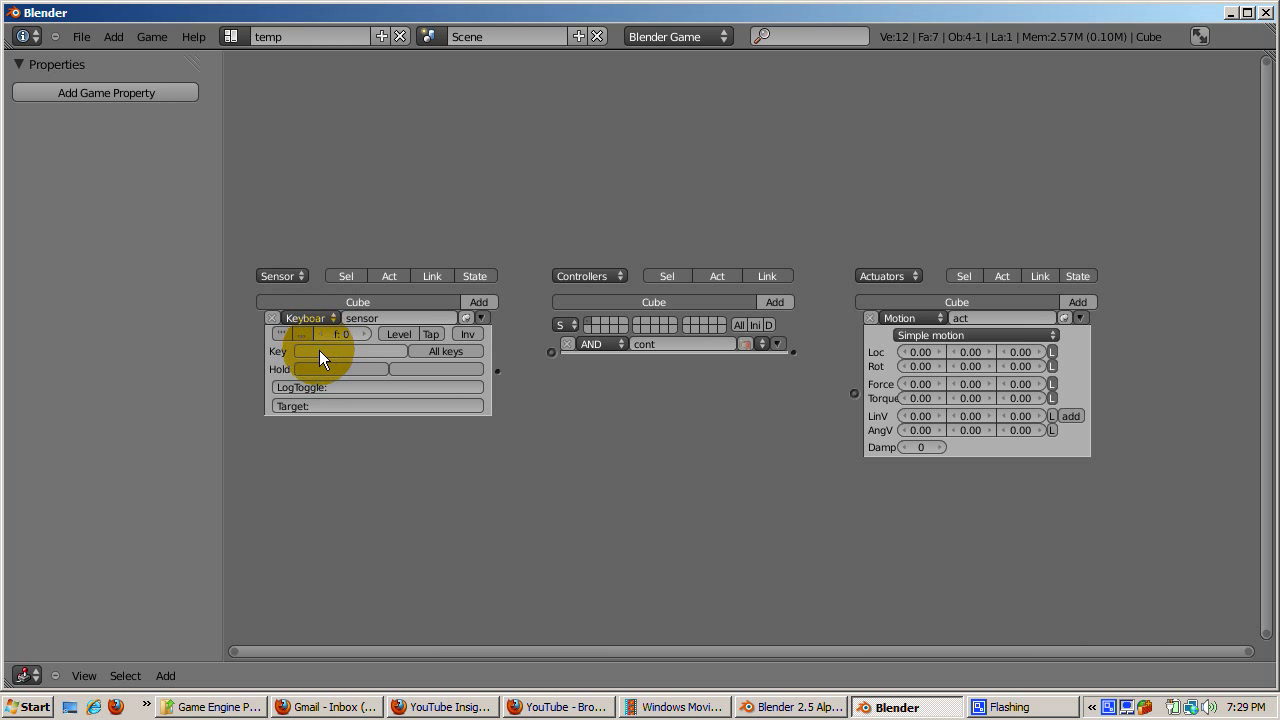
{"action": "mouse_move", "coordinate": [350, 352]}
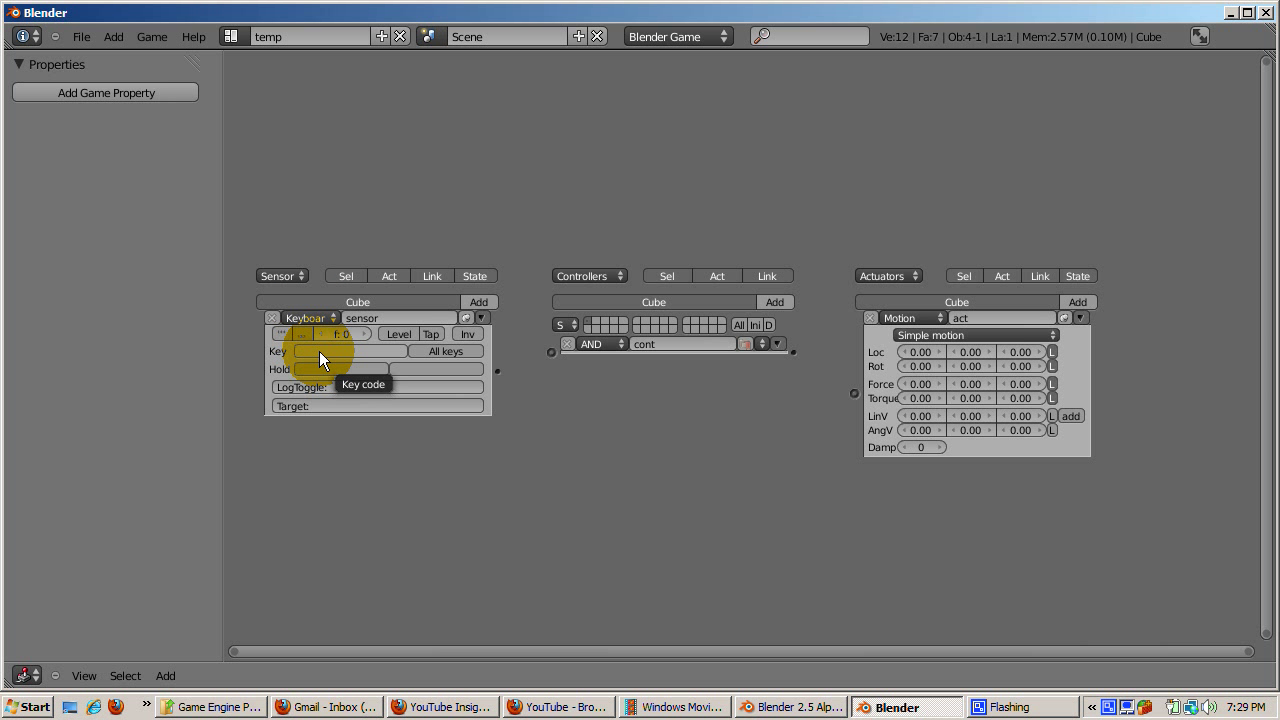
{"action": "left_click", "coordinate": [350, 352]}
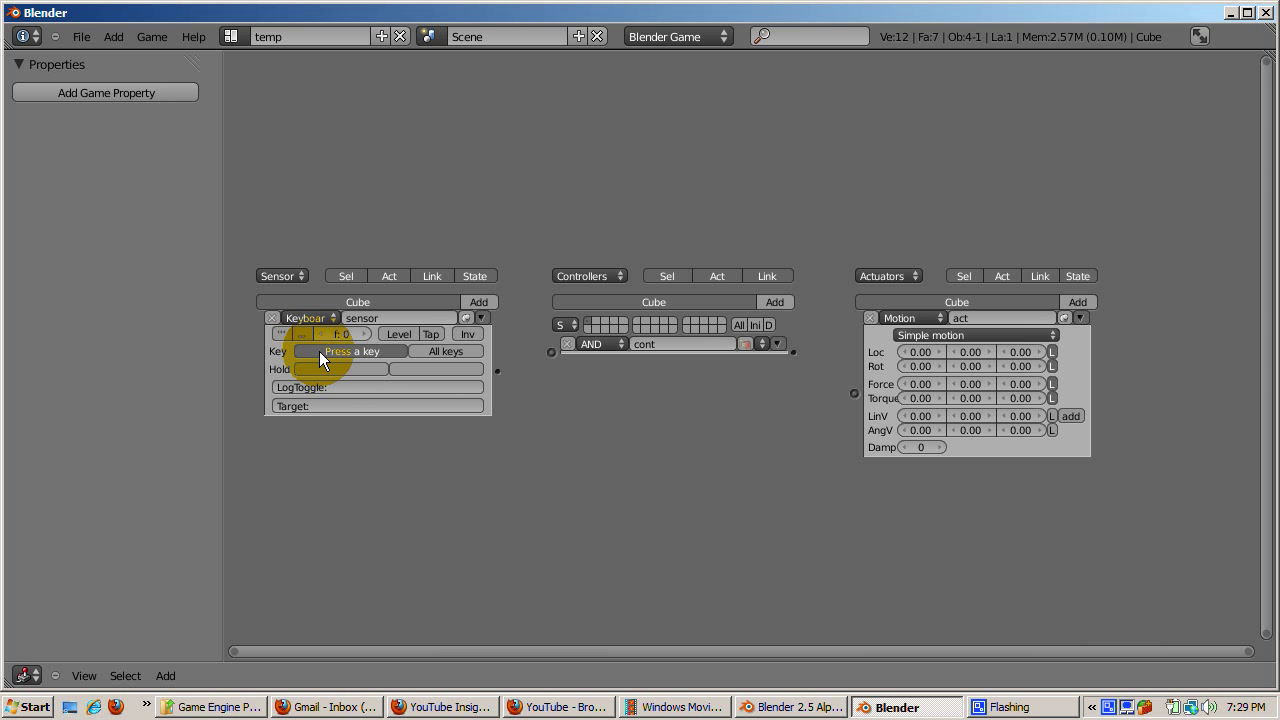
{"action": "key", "text": "r"}
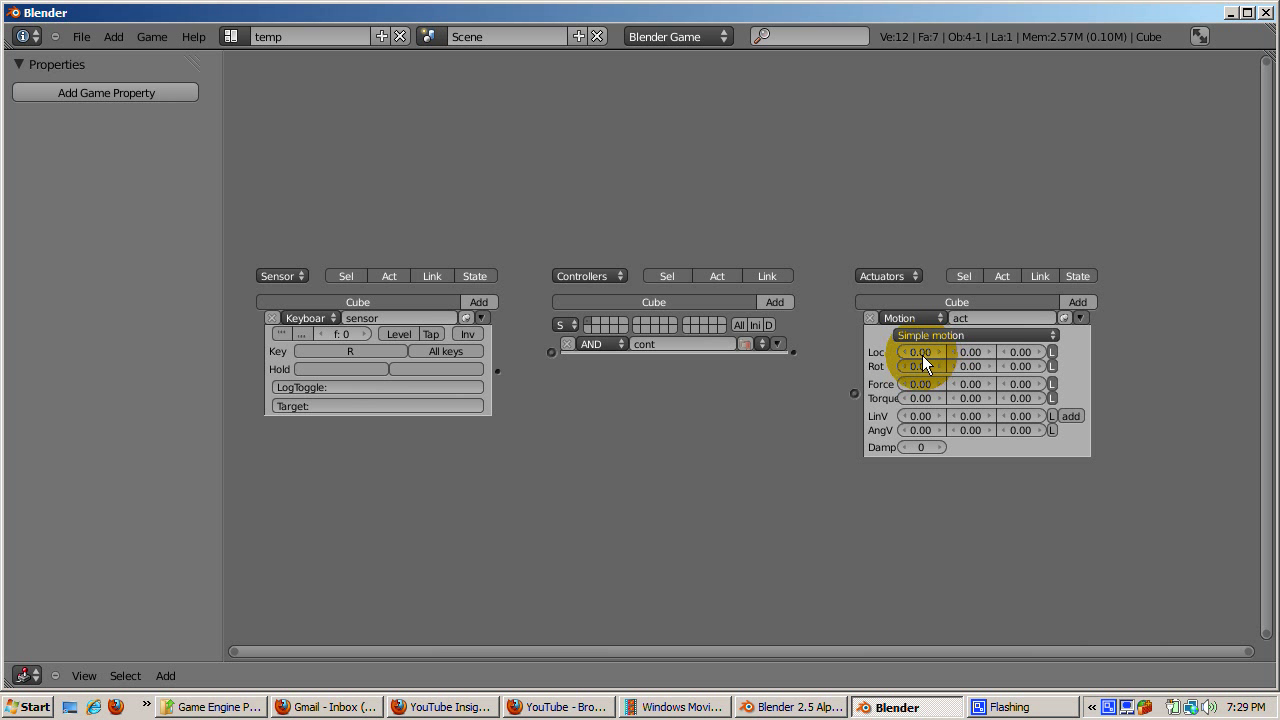
Set the Motion actuator's Loc X to 0.50 so the cube steps along X when fired.
{"action": "left_click", "coordinate": [920, 352]}
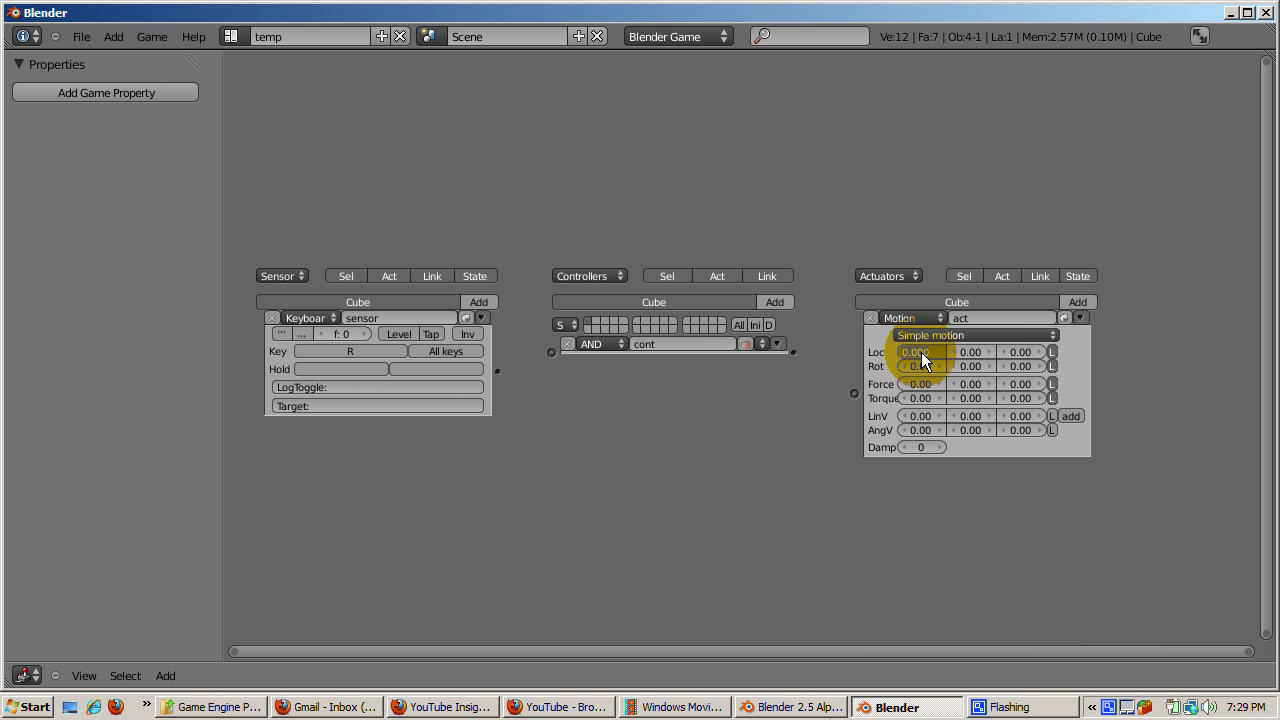
{"action": "left_click", "coordinate": [918, 352]}
{"action": "type", "text": "0.5"}
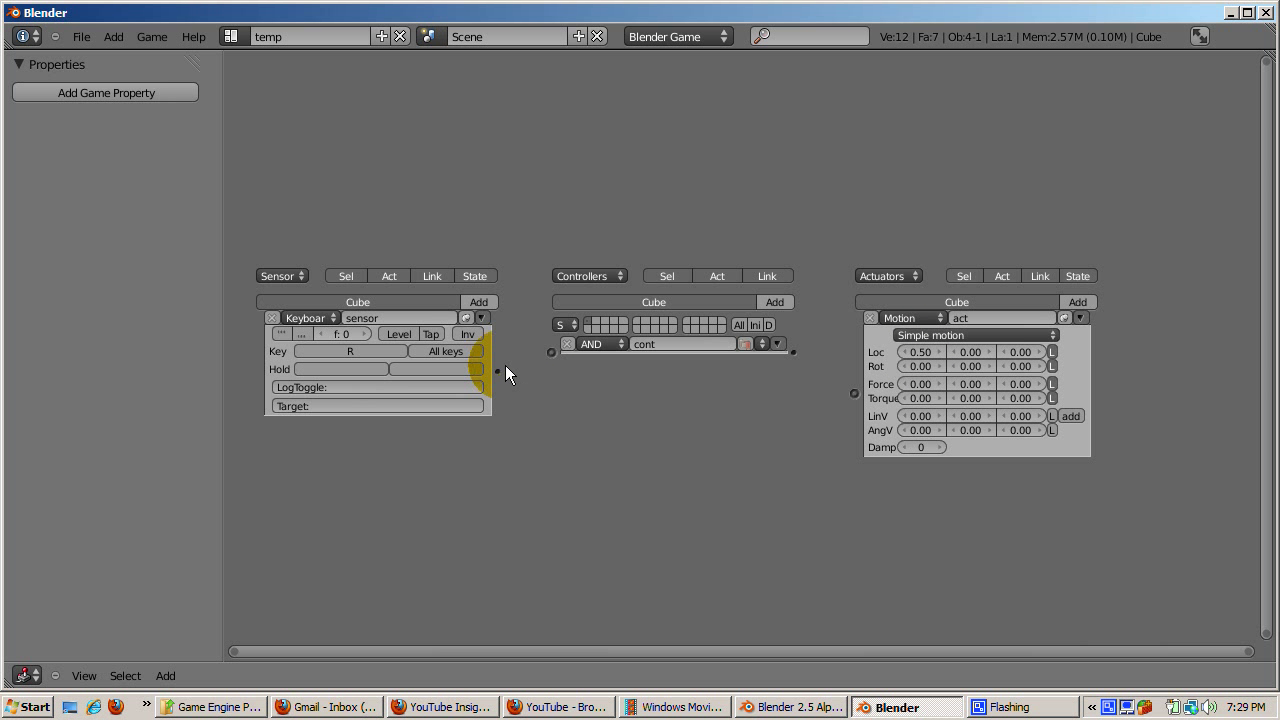
{"action": "mouse_move", "coordinate": [508, 384]}
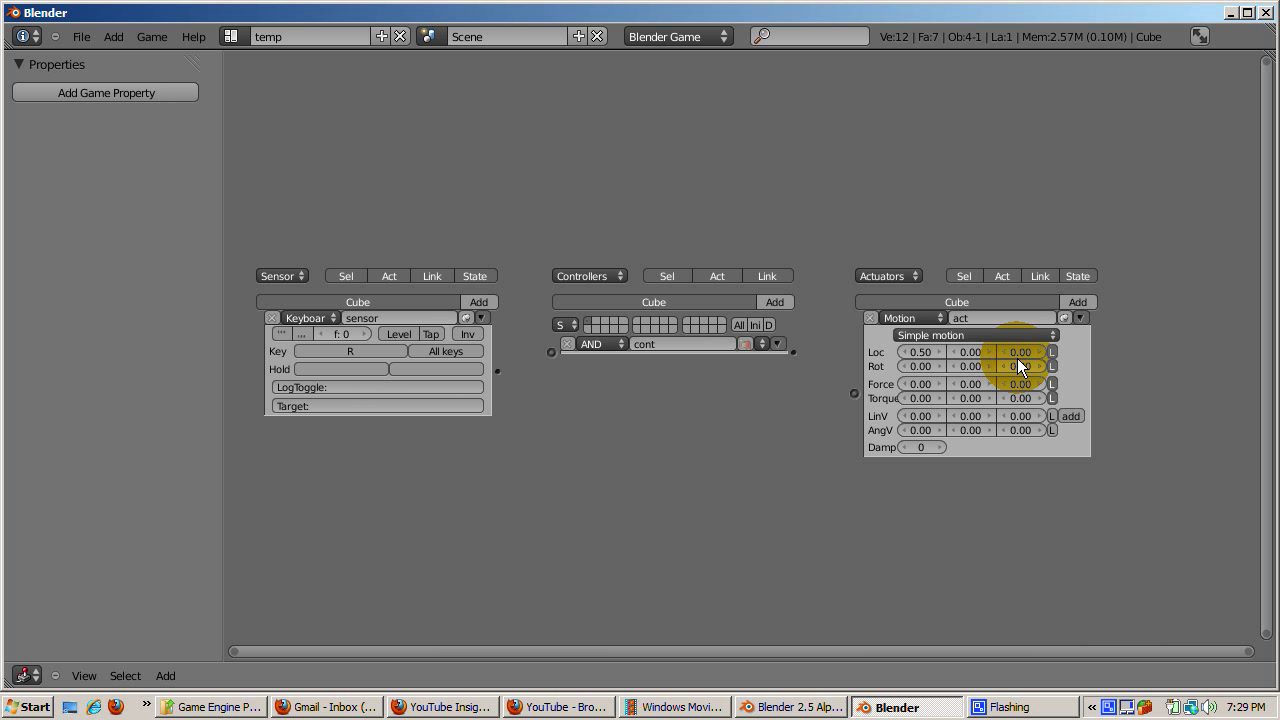
{"action": "mouse_move", "coordinate": [670, 442]}
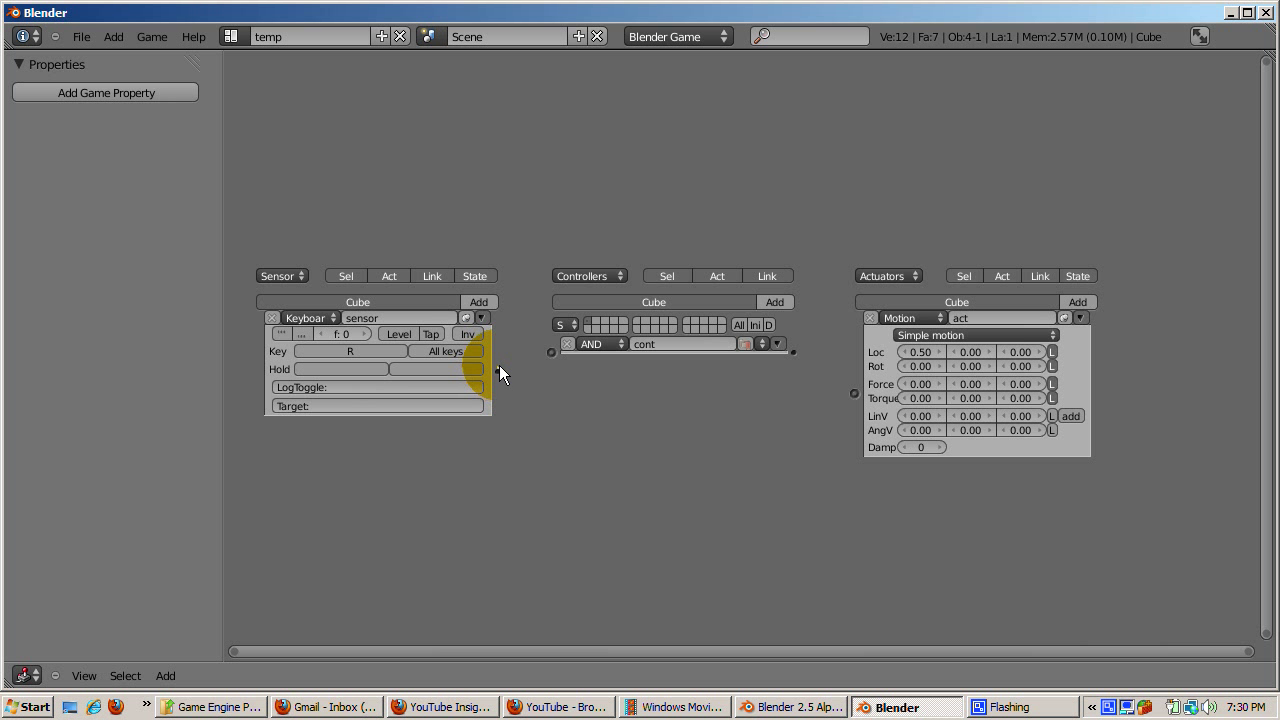
Link the Keyboard sensor to the AND controller and the controller to the Motion actuator.
{"action": "left_click_drag", "start_coordinate": [488, 352], "coordinate": [552, 352]}
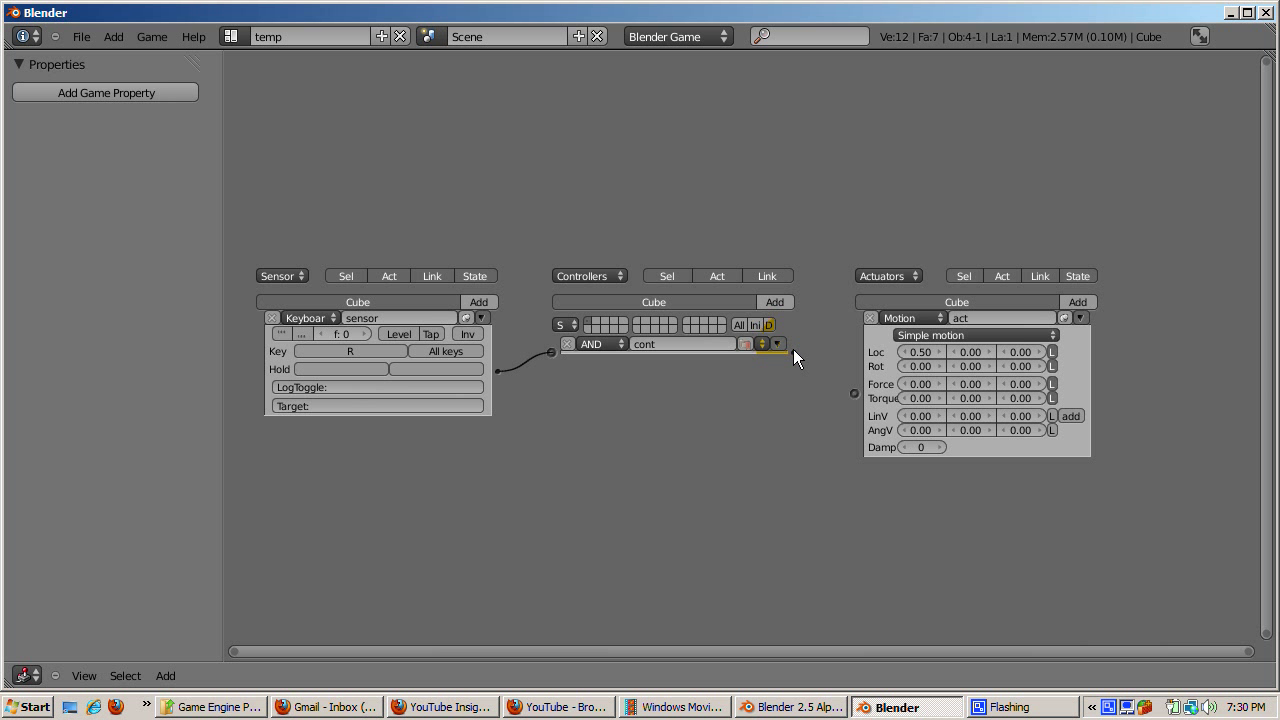
{"action": "left_click_drag", "start_coordinate": [776, 344], "coordinate": [854, 392]}
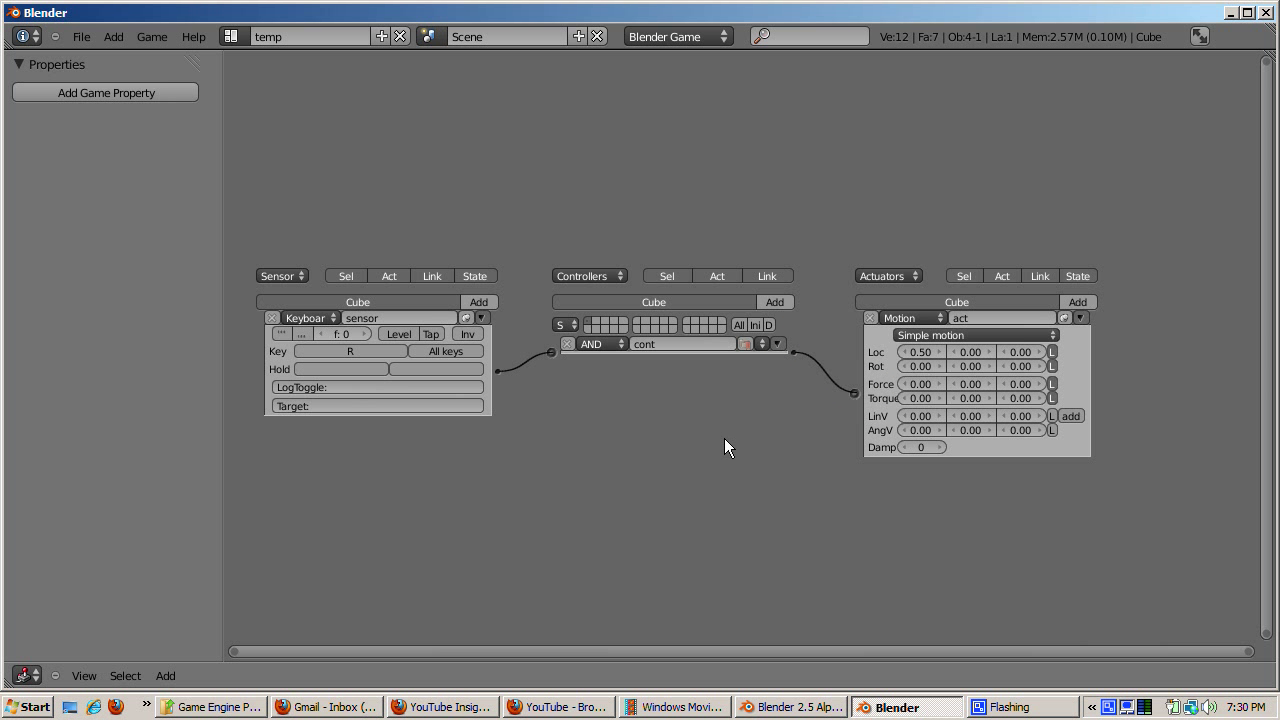
{"action": "mouse_move", "coordinate": [436, 374]}
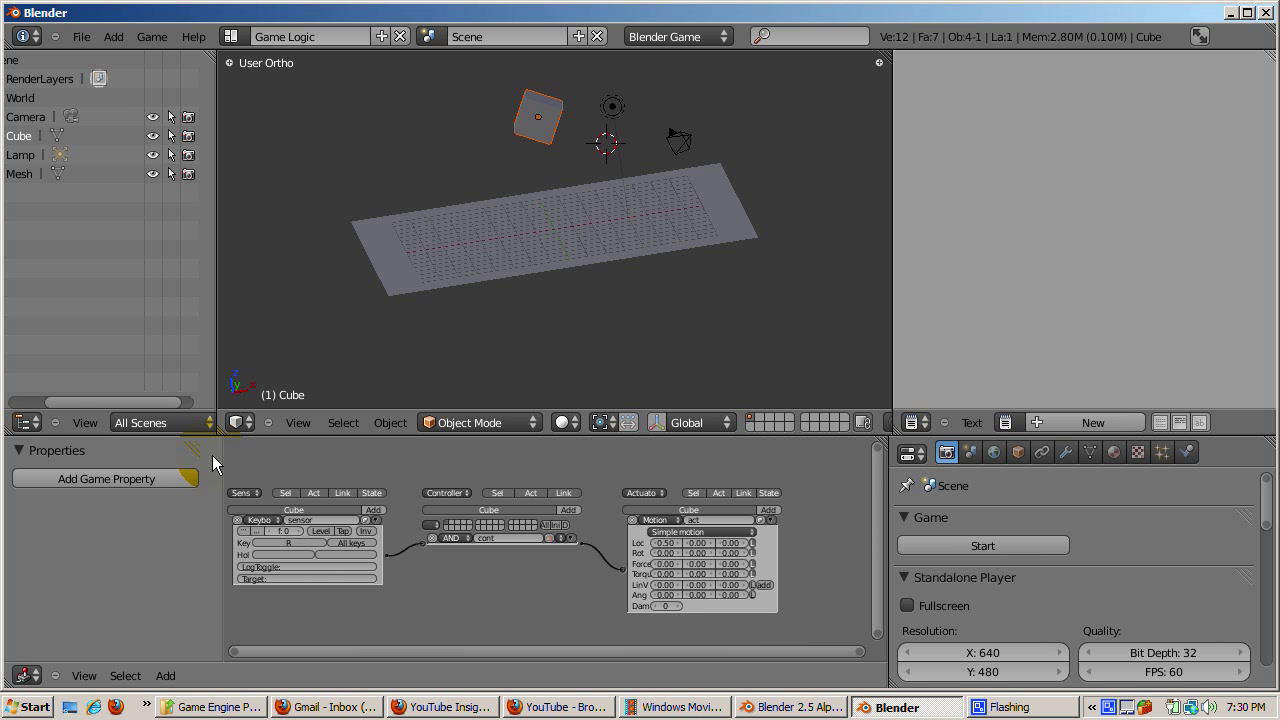
{"action": "mouse_move", "coordinate": [560, 244]}
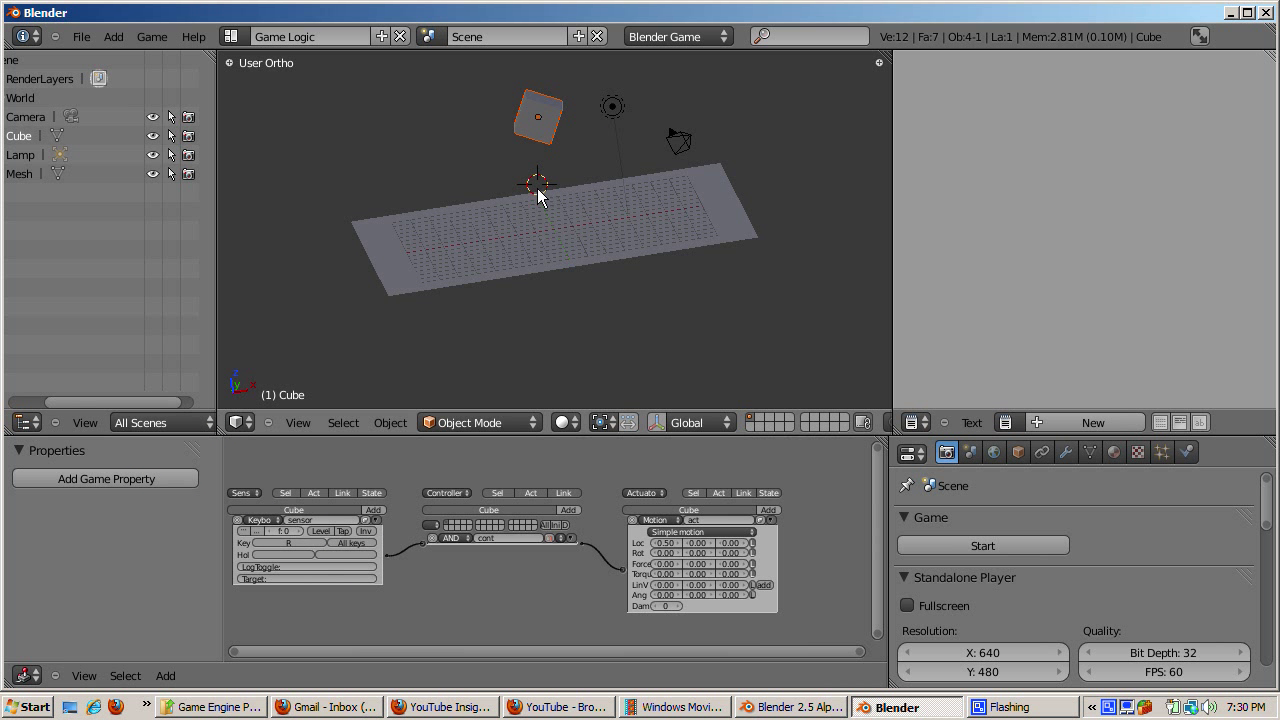
Add an Icosphere mesh on the plane and set its Physics Type to Rigid Body.
{"action": "left_click", "coordinate": [366, 424]}
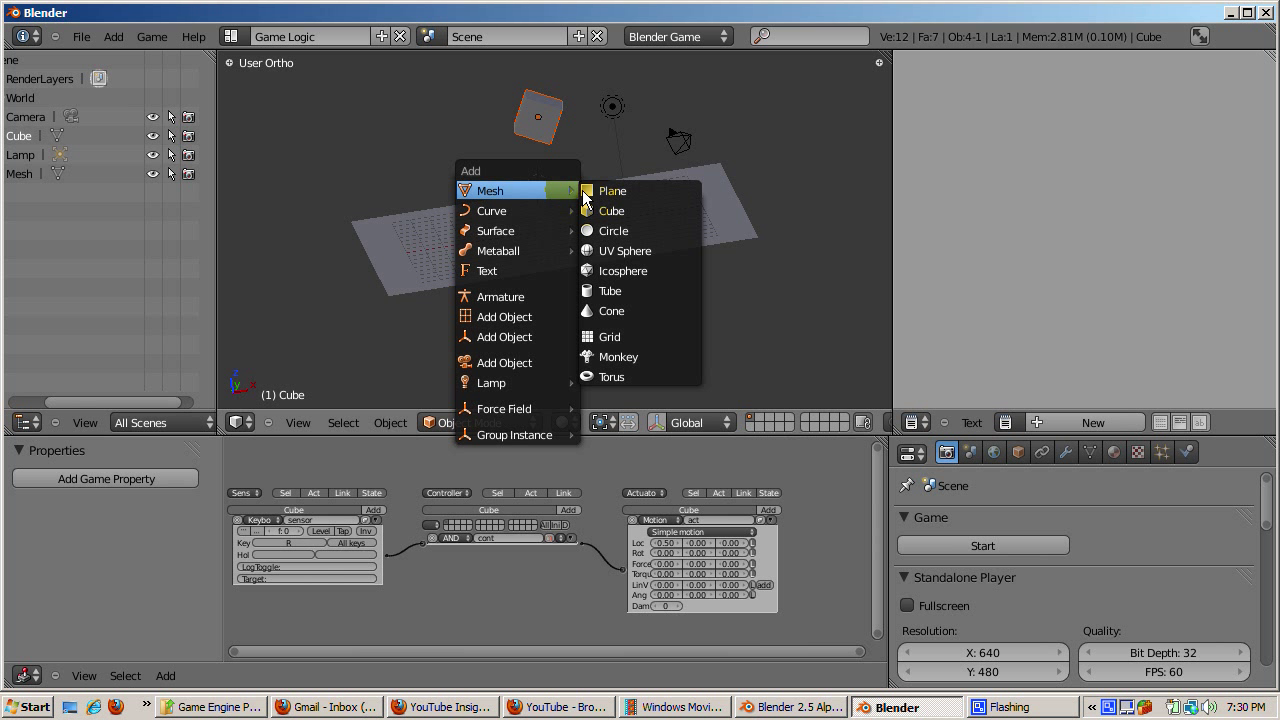
{"action": "left_click", "coordinate": [612, 190]}
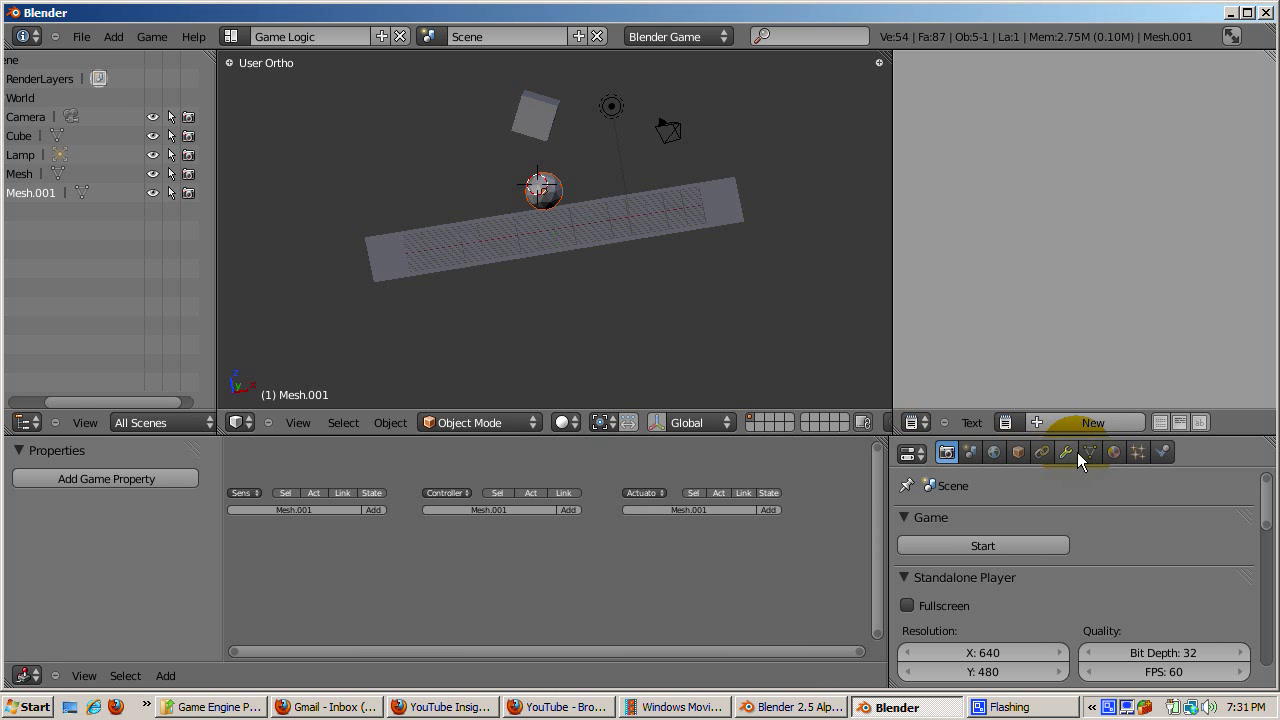
{"action": "left_click", "coordinate": [1164, 452]}
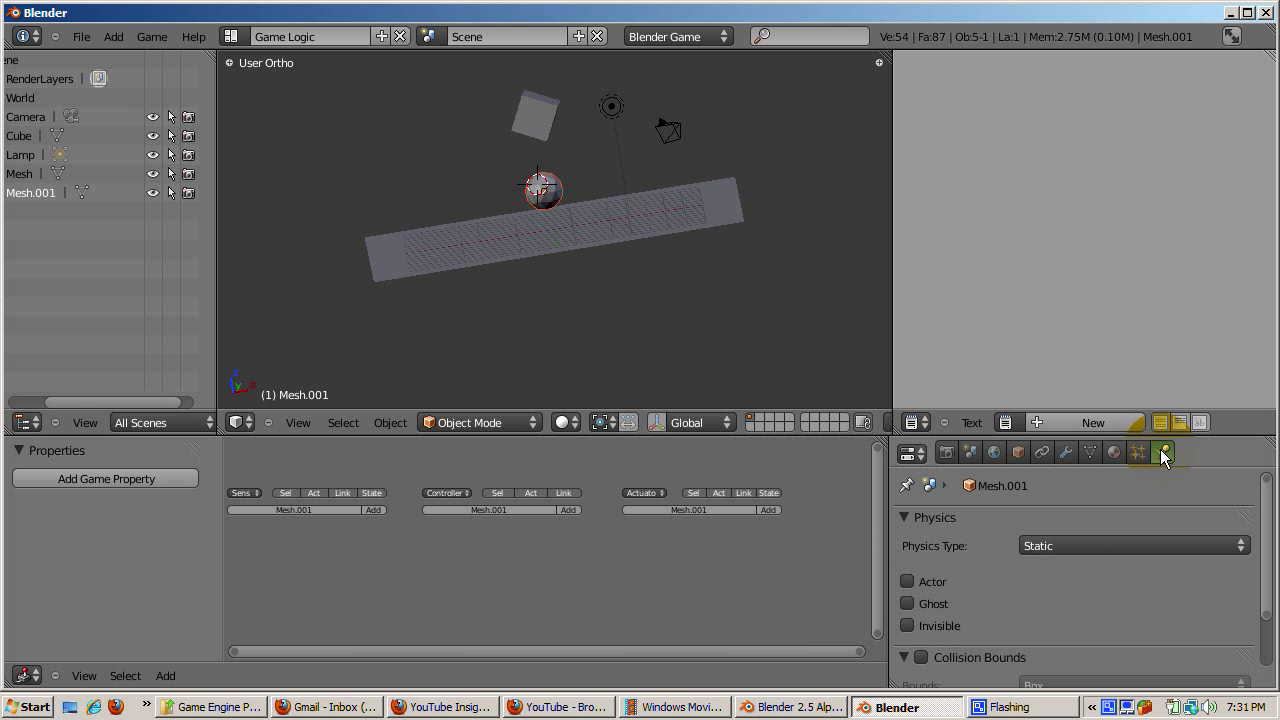
{"action": "left_click", "coordinate": [1132, 544]}
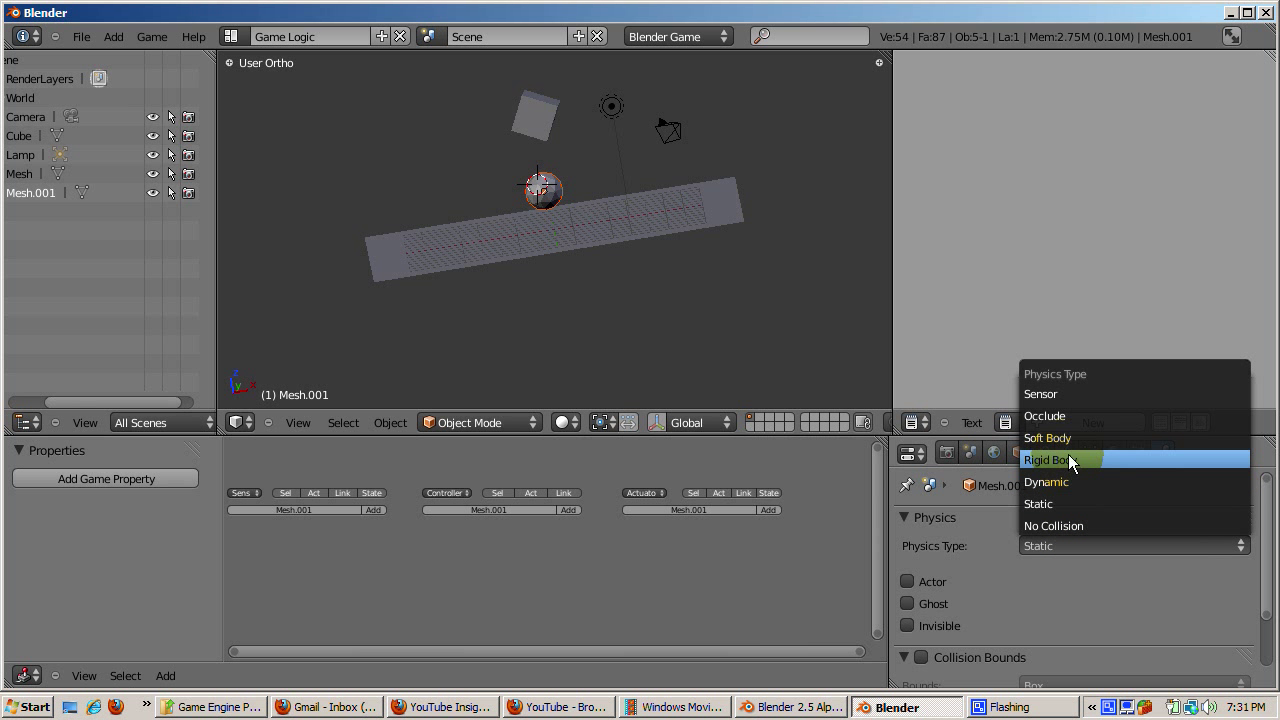
{"action": "left_click", "coordinate": [1050, 460]}
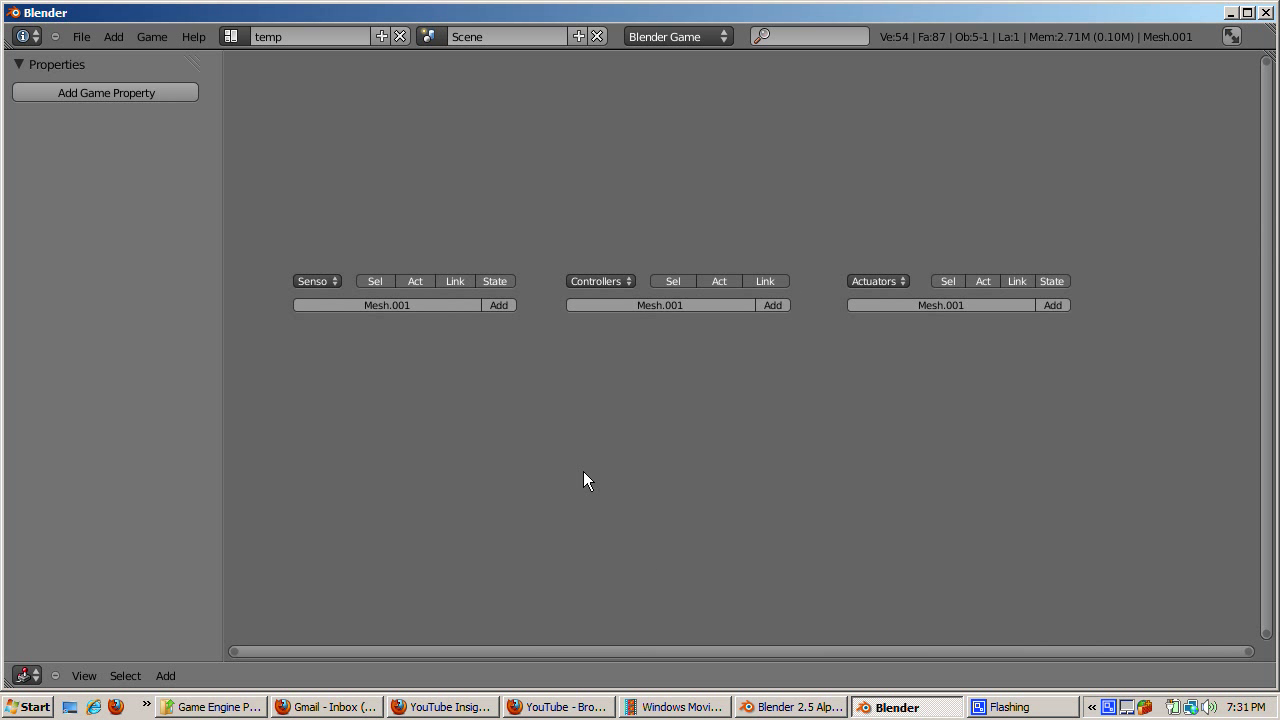
Add a Keyboard sensor on Spacebar, an AND controller and a Motion actuator to the sphere.
{"action": "left_click", "coordinate": [498, 304]}
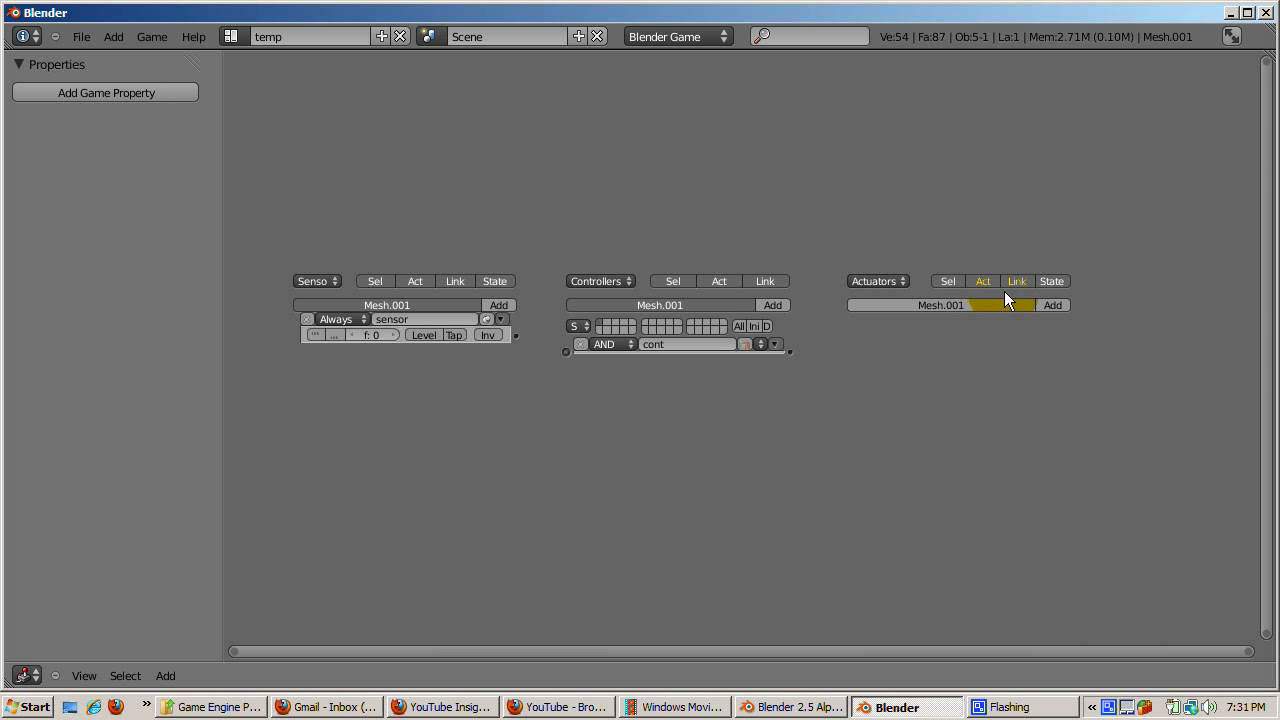
{"action": "left_click", "coordinate": [1052, 304]}
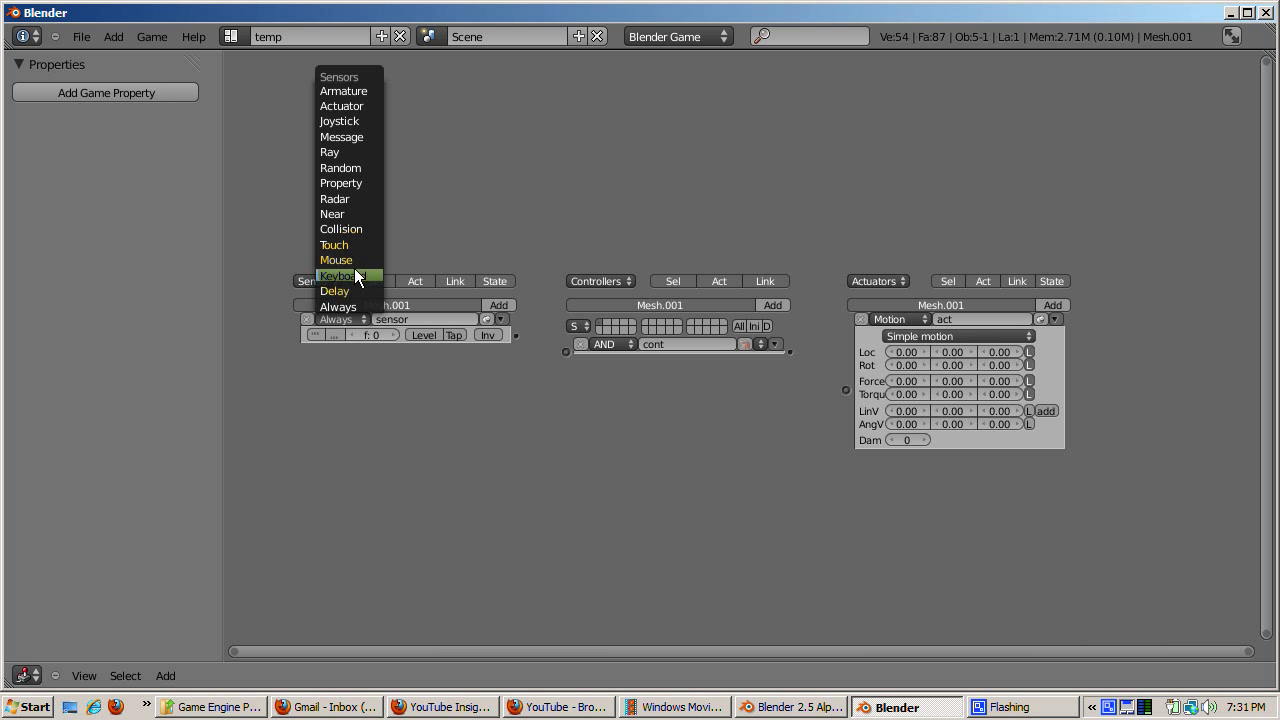
{"action": "left_click", "coordinate": [340, 276]}
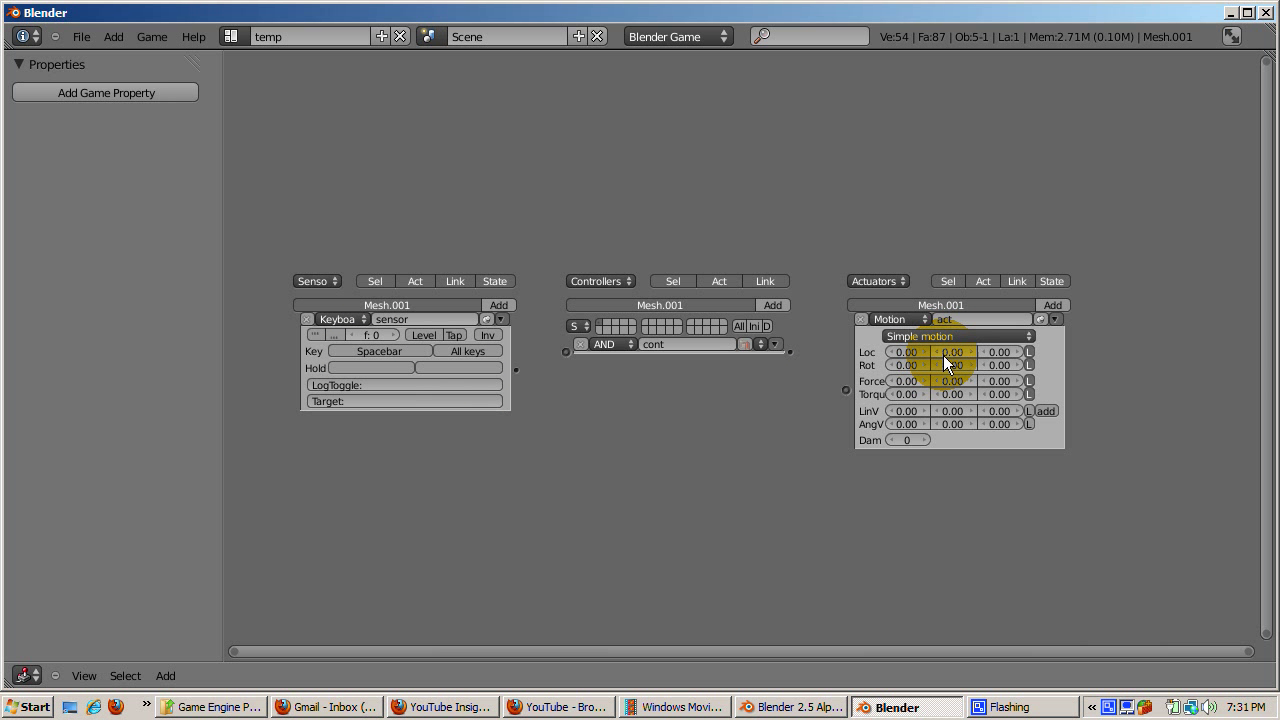
Link the Spacebar sensor to the AND controller and the controller to the Motion actuator.
{"action": "left_click_drag", "start_coordinate": [952, 352], "coordinate": [958, 356]}
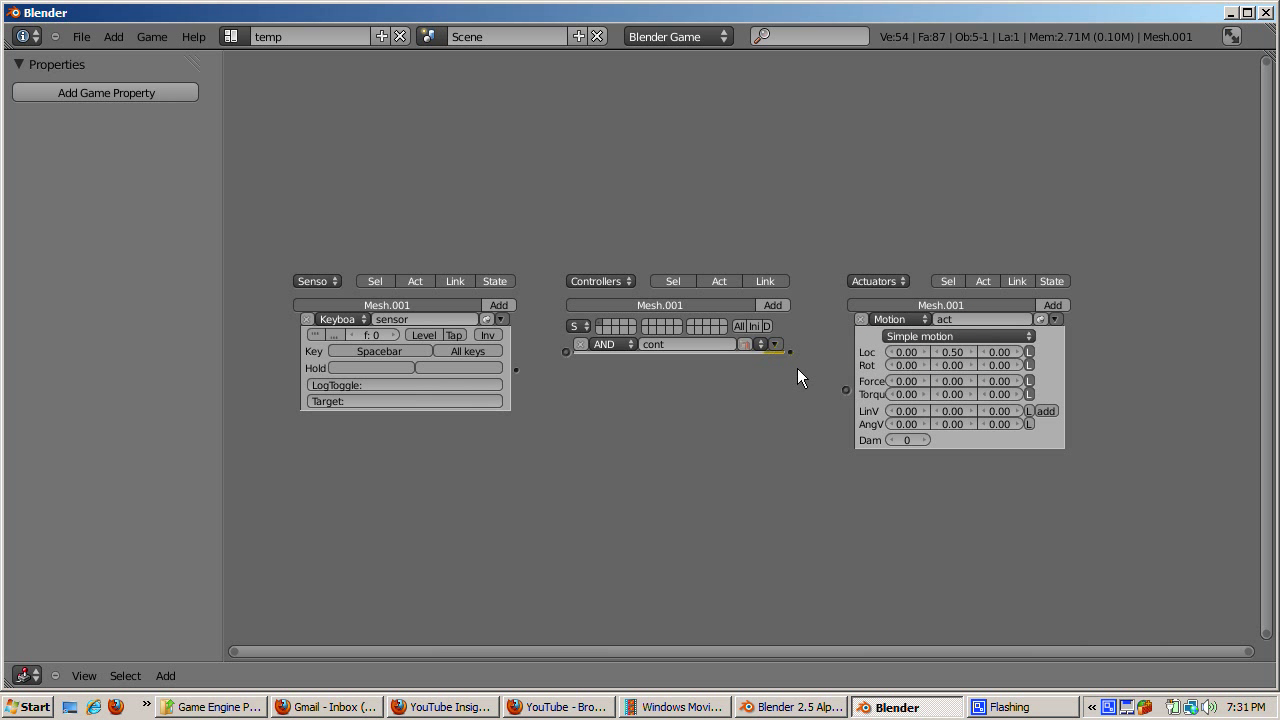
{"action": "left_click_drag", "start_coordinate": [788, 352], "coordinate": [844, 390]}
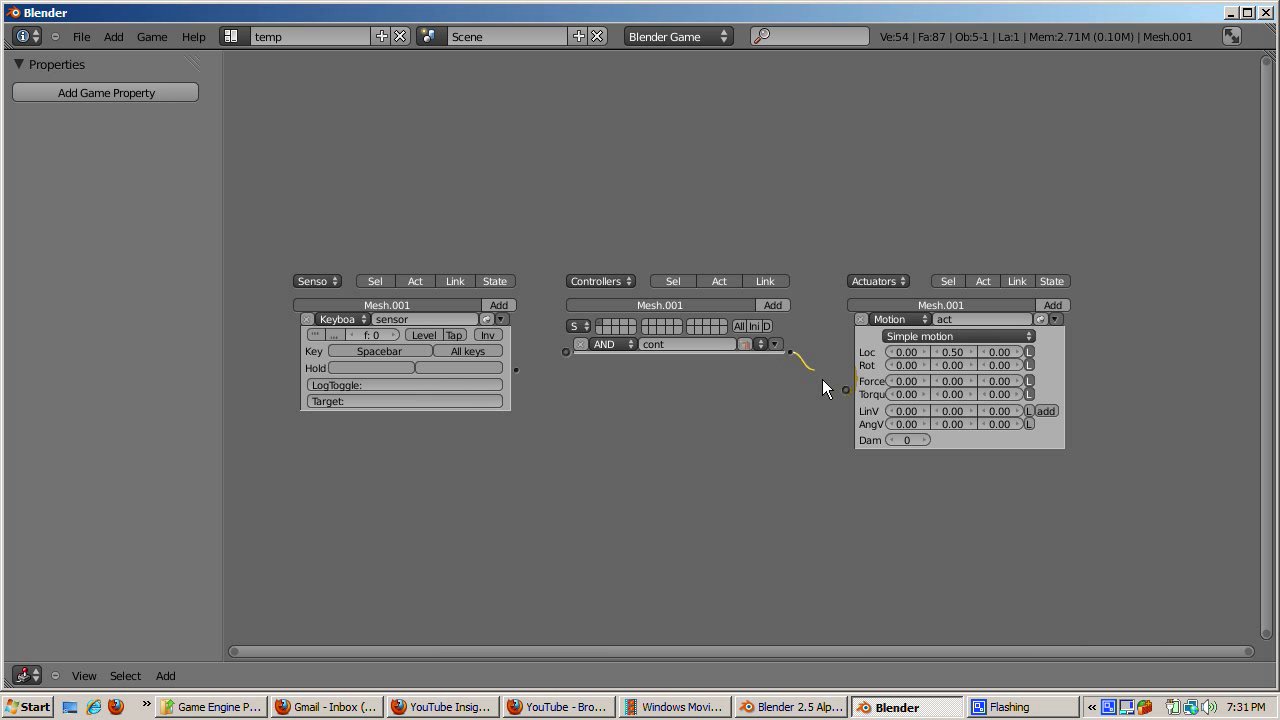